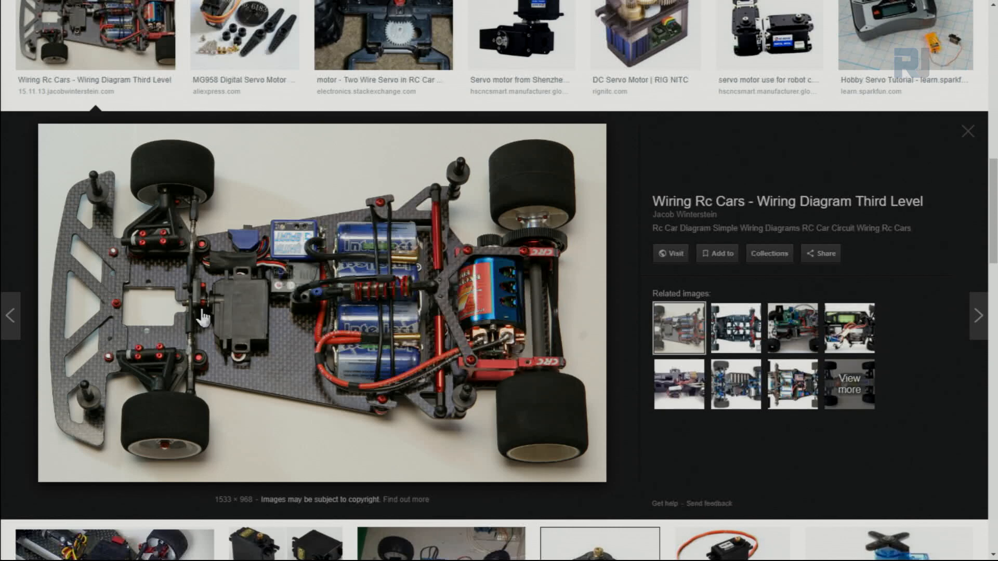
pyautogui.moveTo(196, 398)
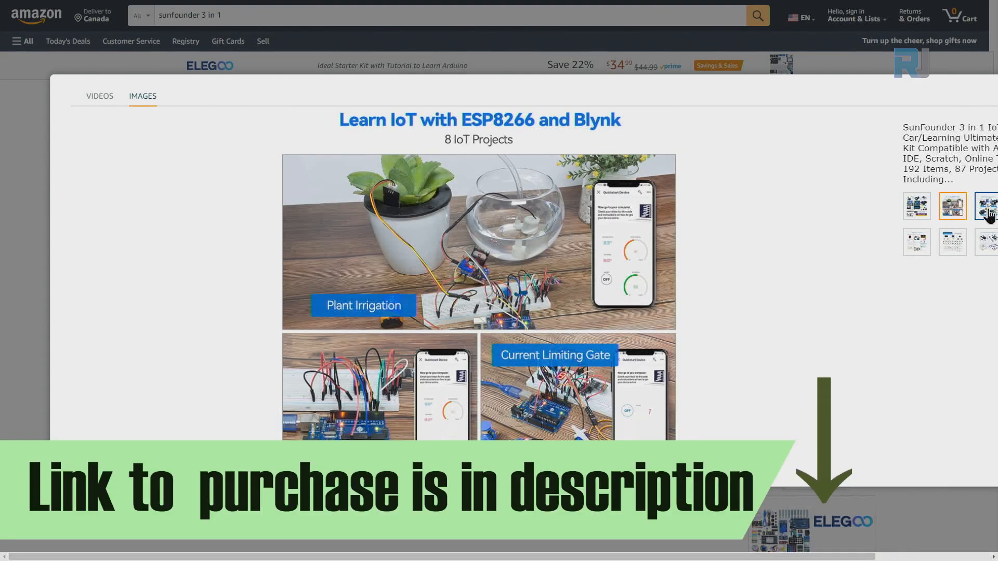
# - View the kit's project photos, including the smart car projects image
pyautogui.click(988, 206)
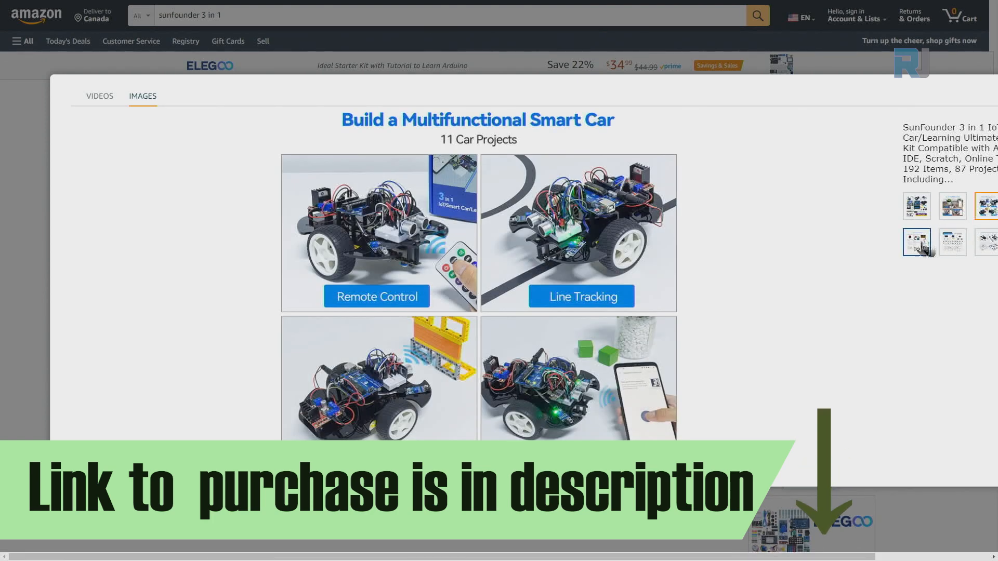
pyautogui.click(952, 207)
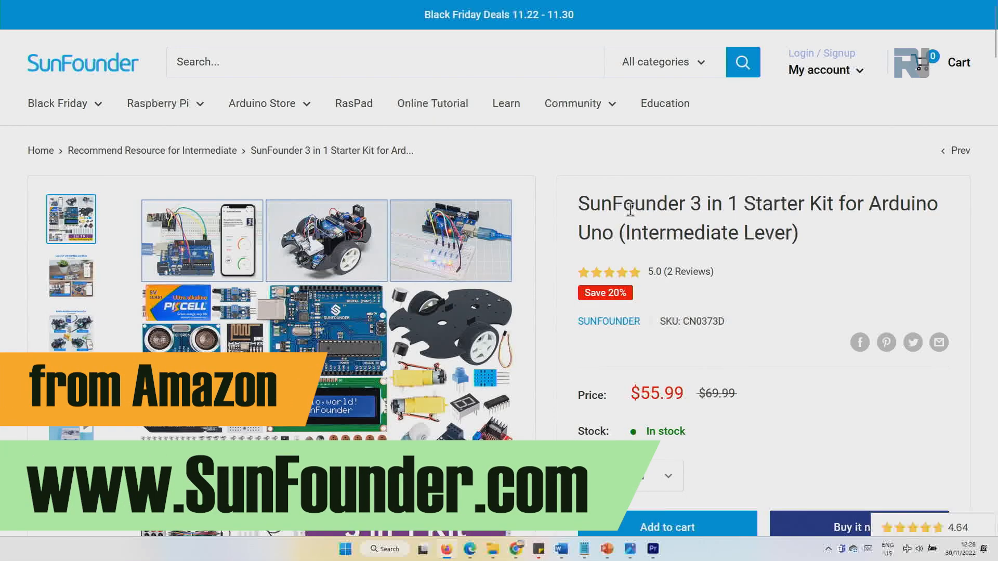
pyautogui.moveTo(787, 336)
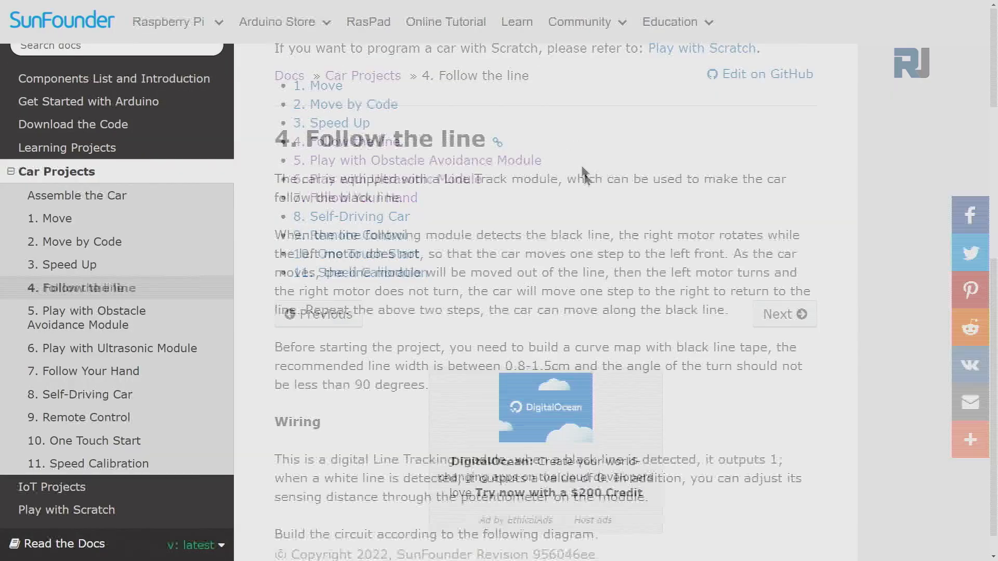
# - Scroll the Follow the line project page down to the Adjust the Module section
pyautogui.scroll(-3)
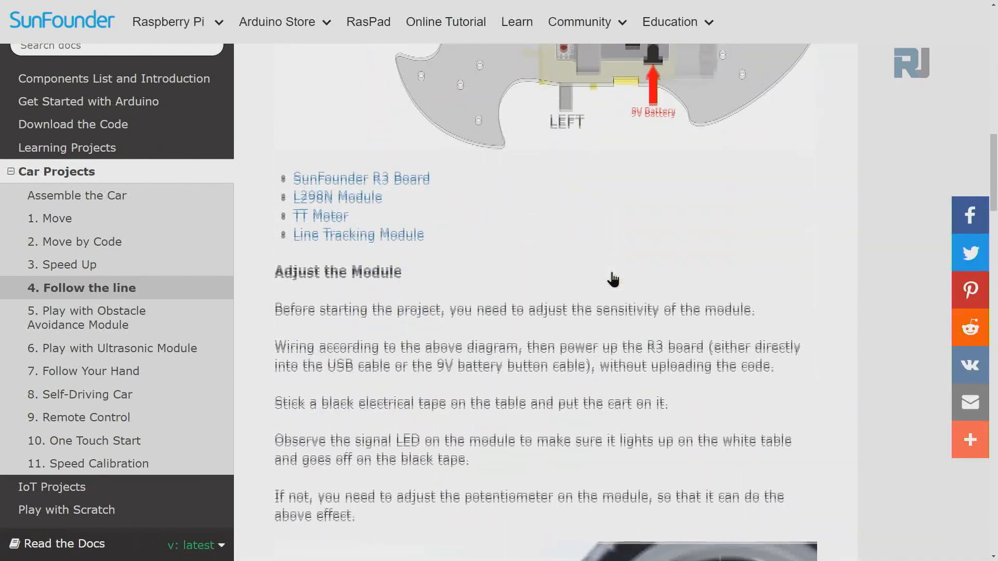
pyautogui.scroll(-3)
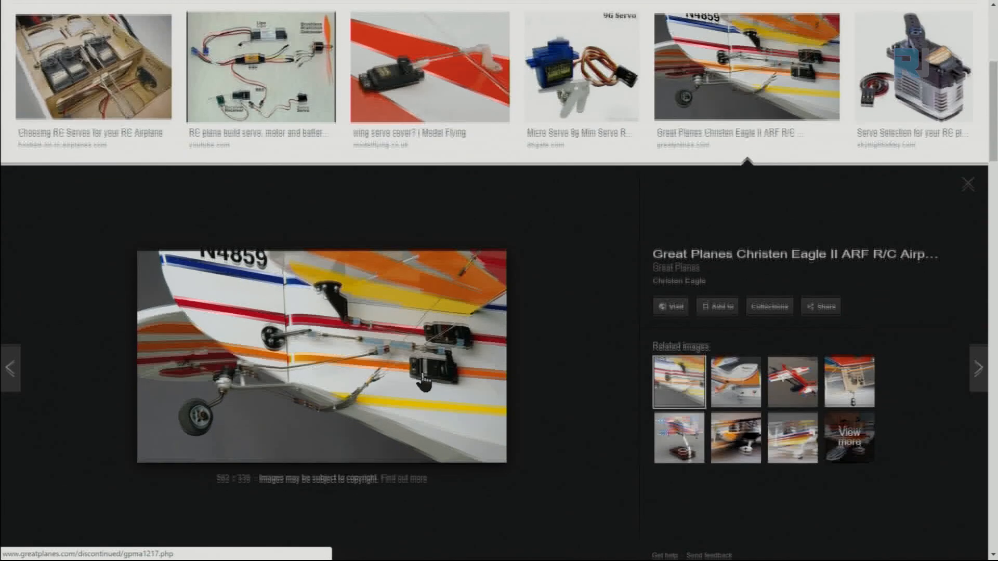
# - Preview a different RC plane servo image from the results
pyautogui.click(792, 343)
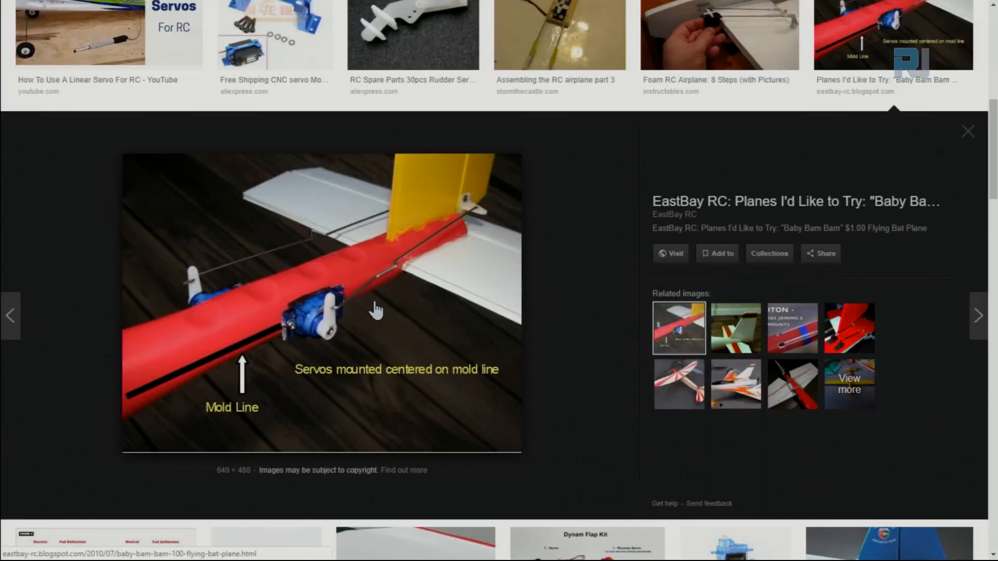
pyautogui.moveTo(469, 221)
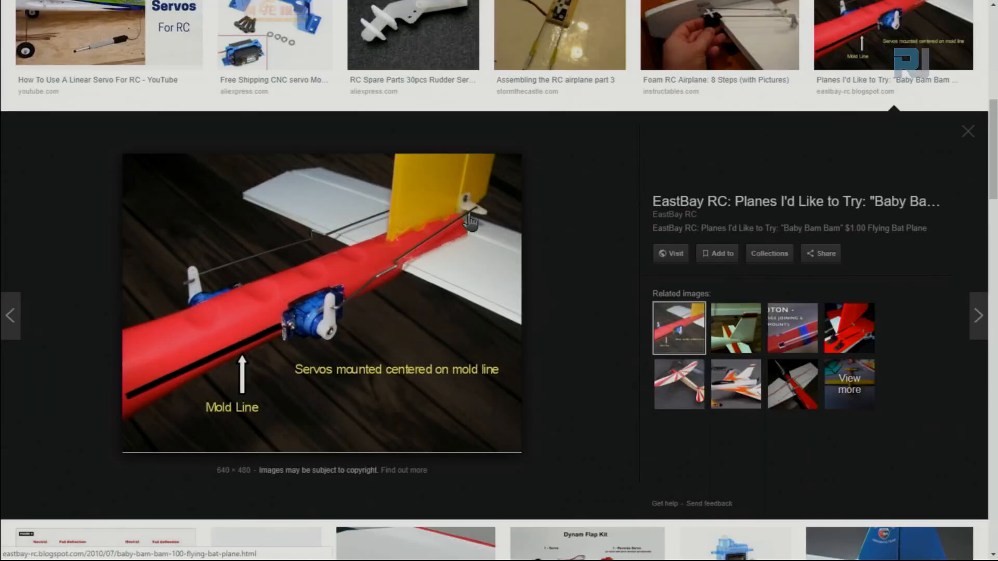
pyautogui.moveTo(428, 286)
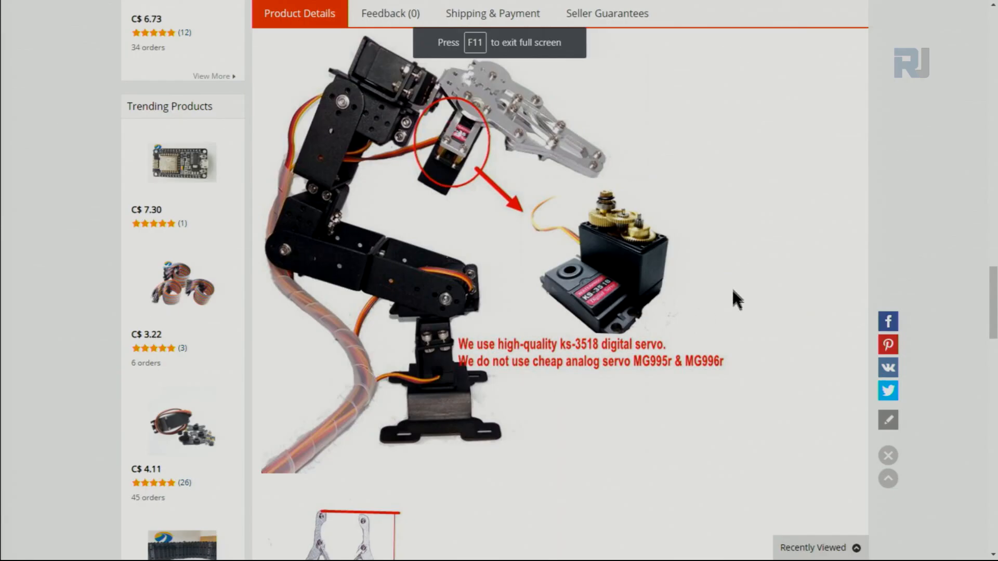
pyautogui.moveTo(476, 165)
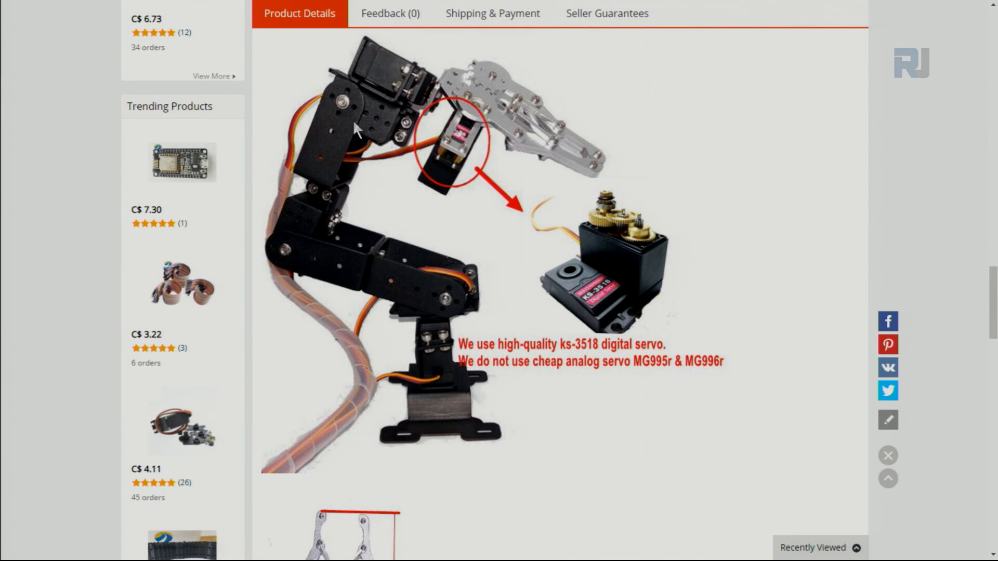
pyautogui.moveTo(337, 287)
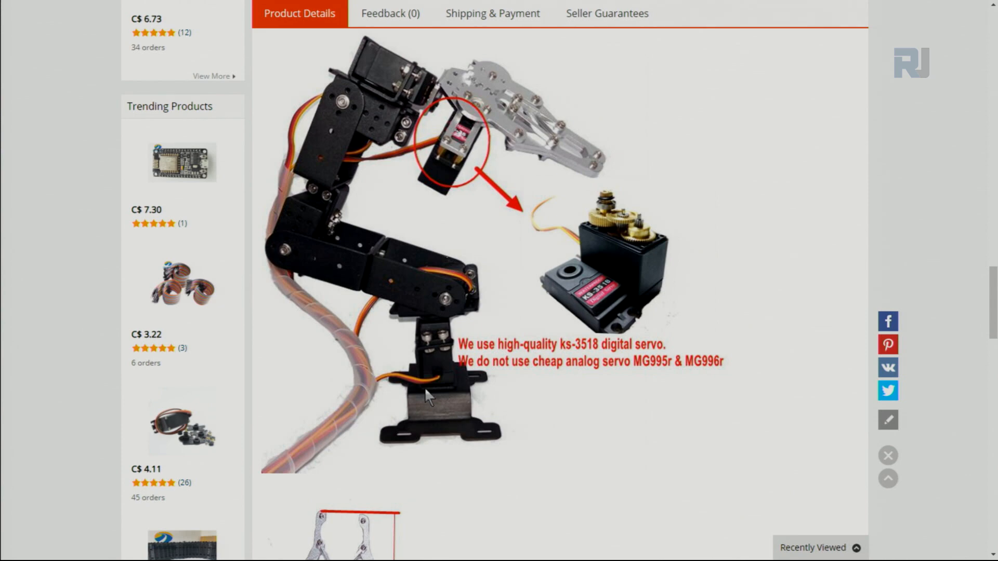
pyautogui.moveTo(425, 339)
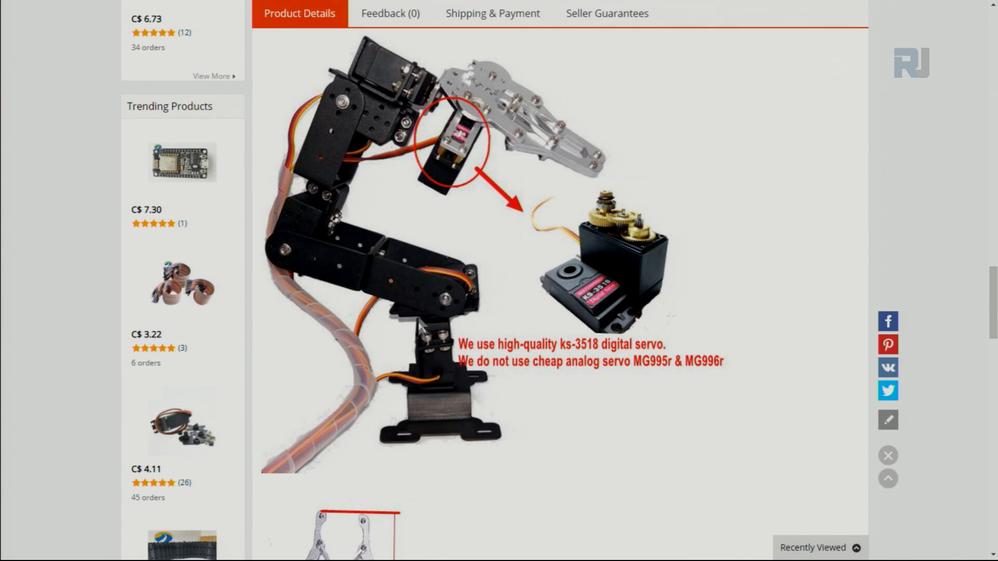
pyautogui.moveTo(343, 318)
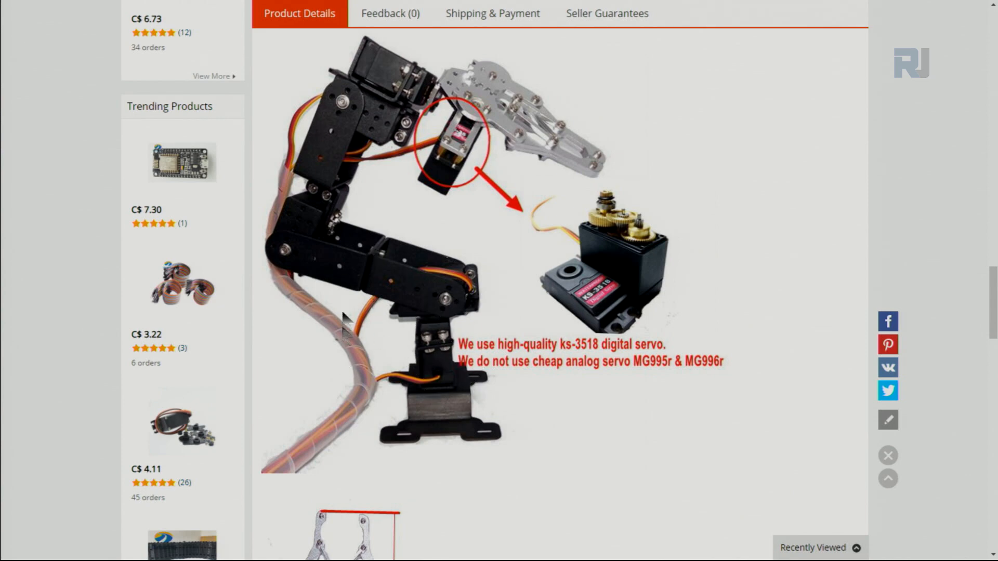
pyautogui.moveTo(488, 359)
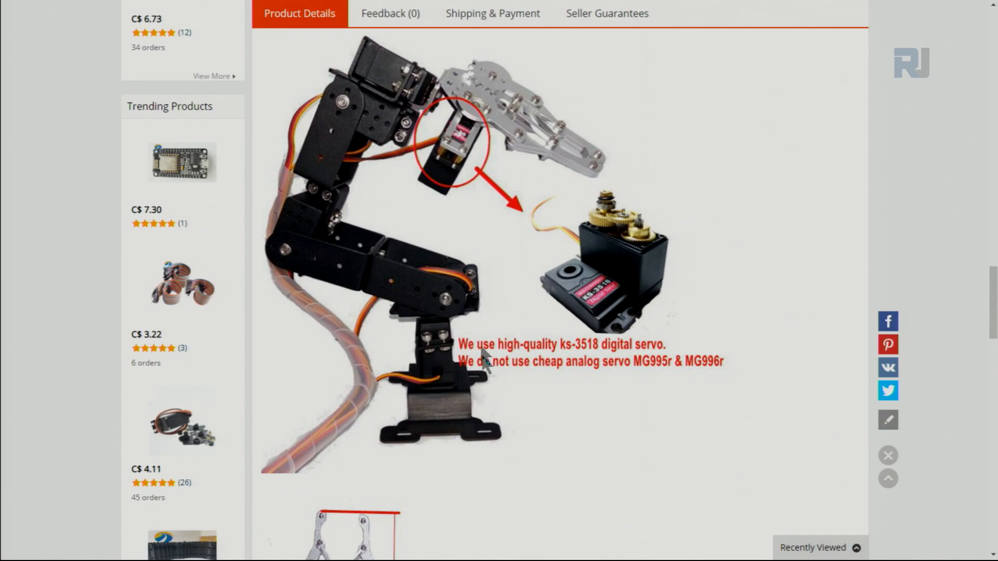
# - Scroll the robotic arm's product details down to the dimension diagram
pyautogui.scroll(-3)
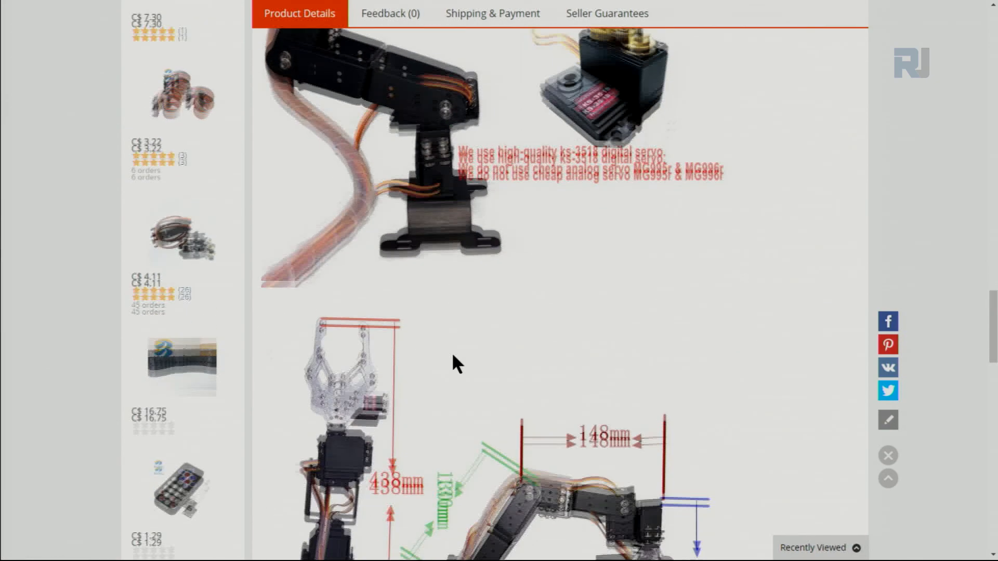
pyautogui.click(464, 547)
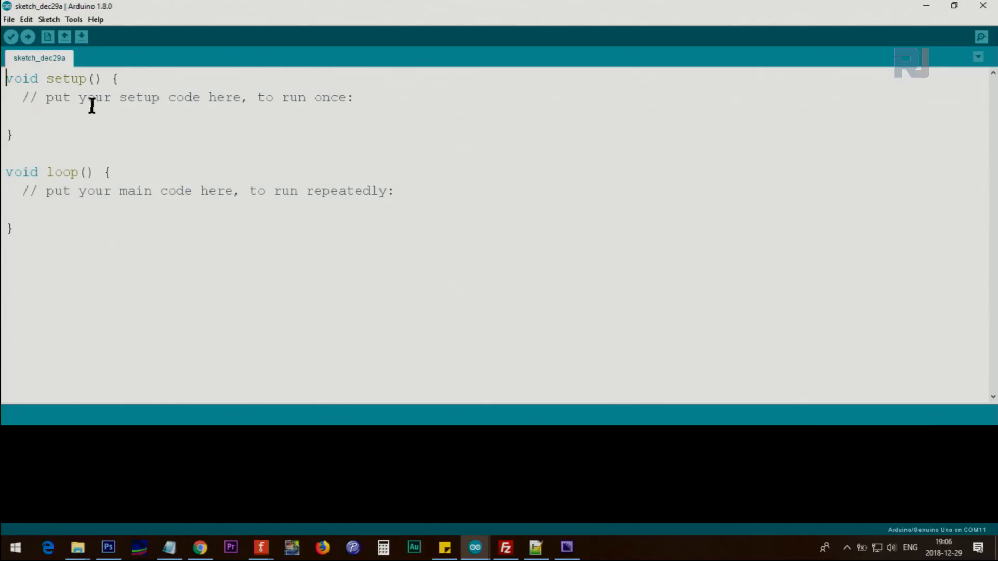
# - Browse the built-in example sketches from the File menu toward Servo
pyautogui.click(8, 20)
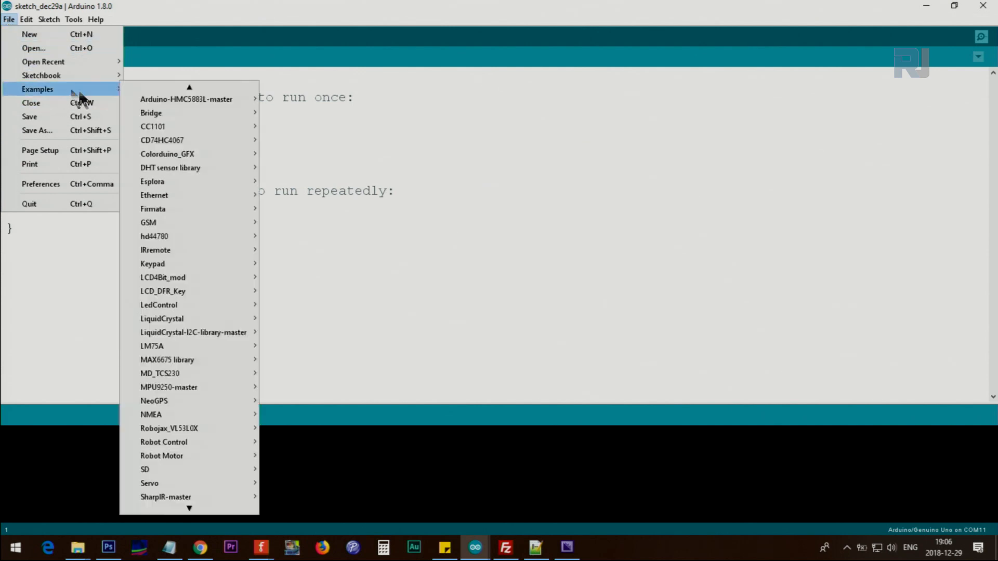
pyautogui.moveTo(156, 483)
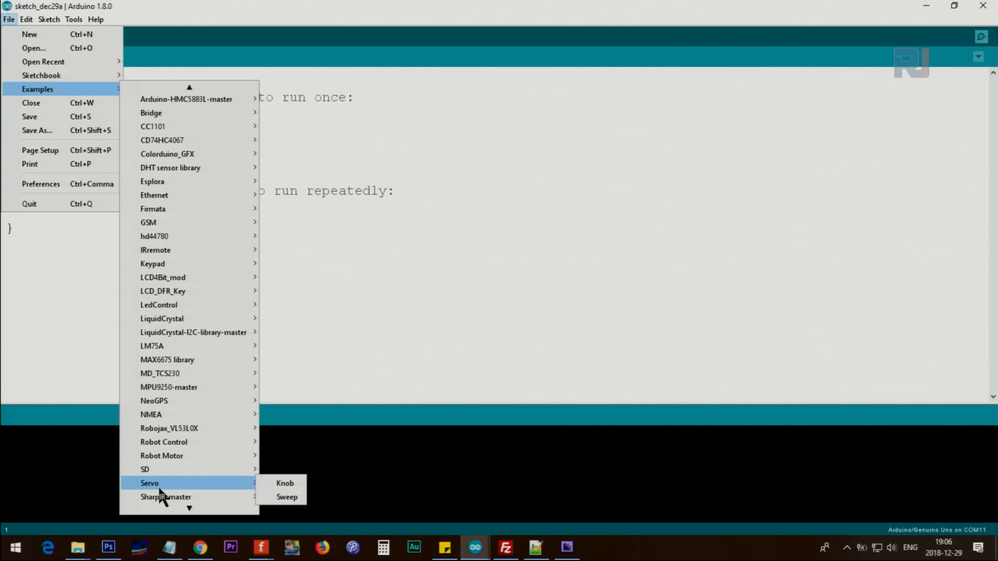
pyautogui.moveTo(228, 504)
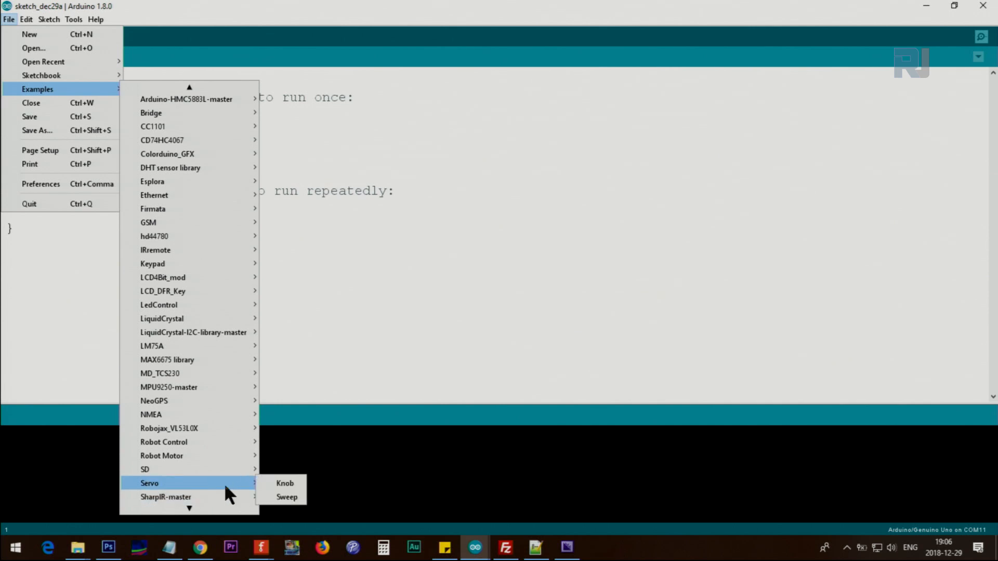
pyautogui.moveTo(287, 484)
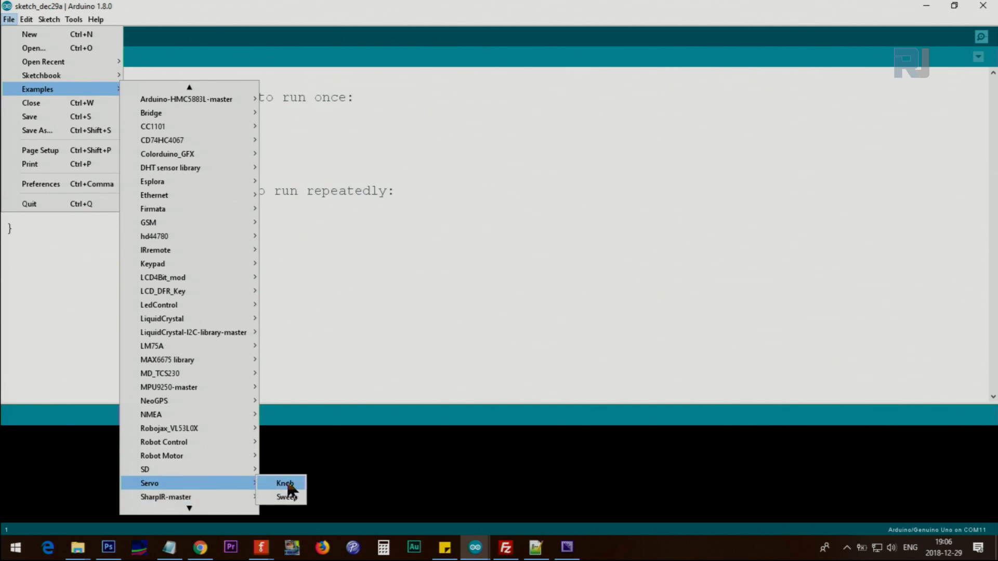
pyautogui.moveTo(282, 503)
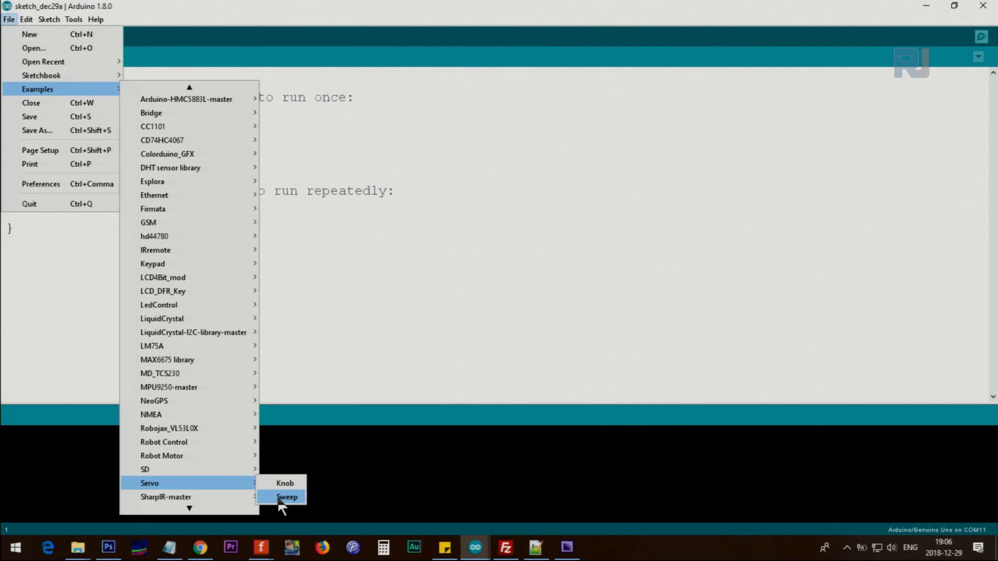
pyautogui.click(287, 497)
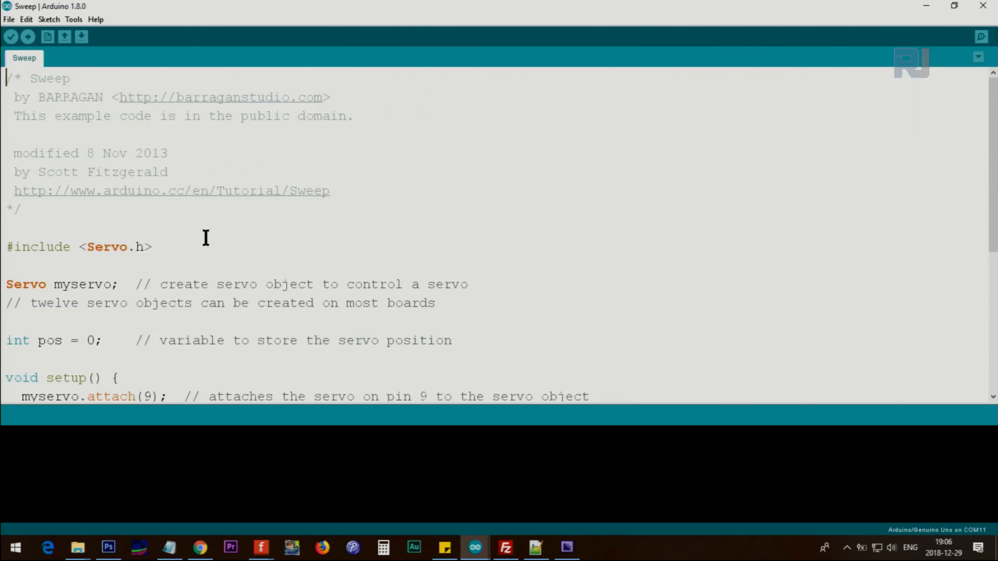
pyautogui.scroll(-3)
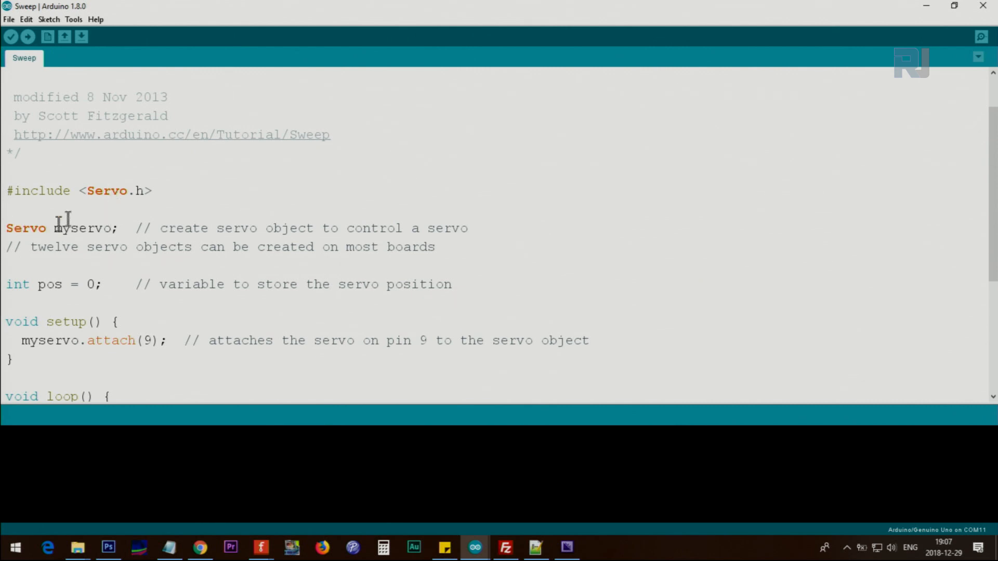
pyautogui.doubleClick(25, 228)
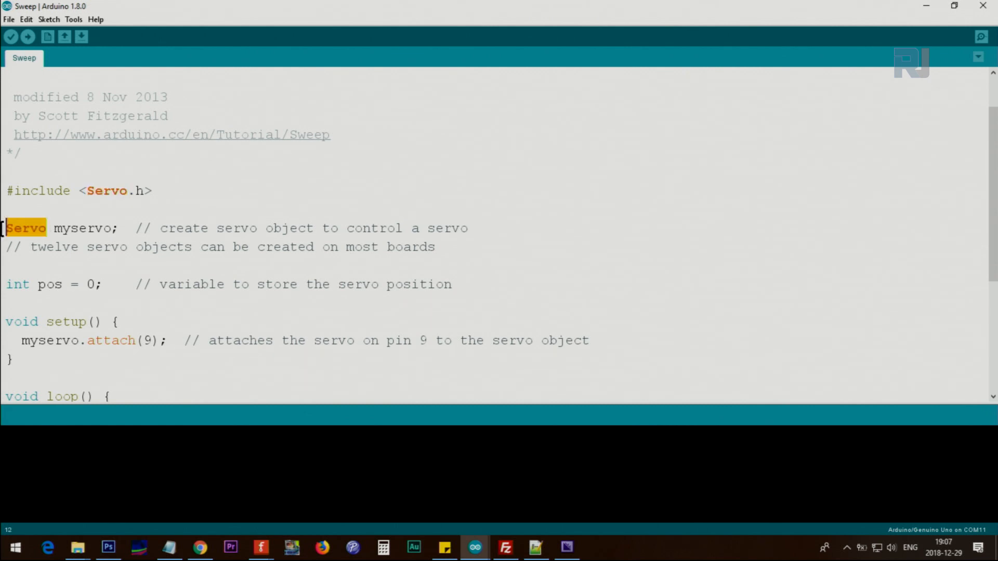
pyautogui.doubleClick(80, 228)
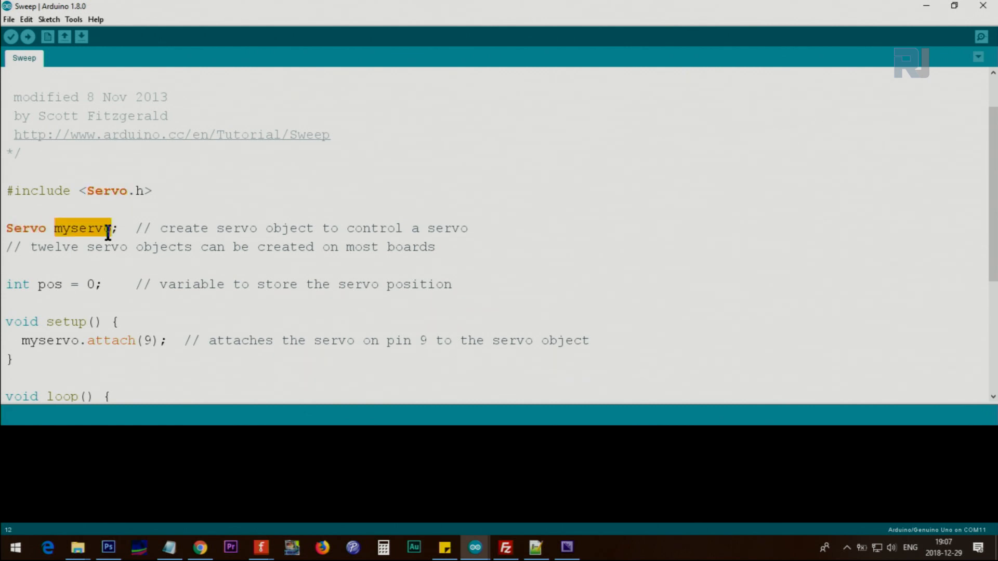
pyautogui.moveTo(72, 237)
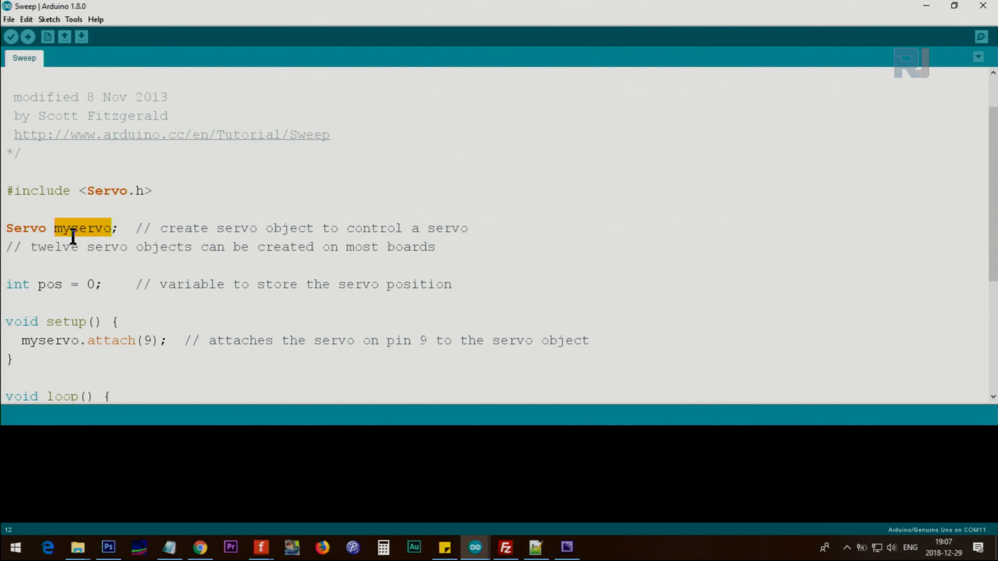
pyautogui.moveTo(14, 283)
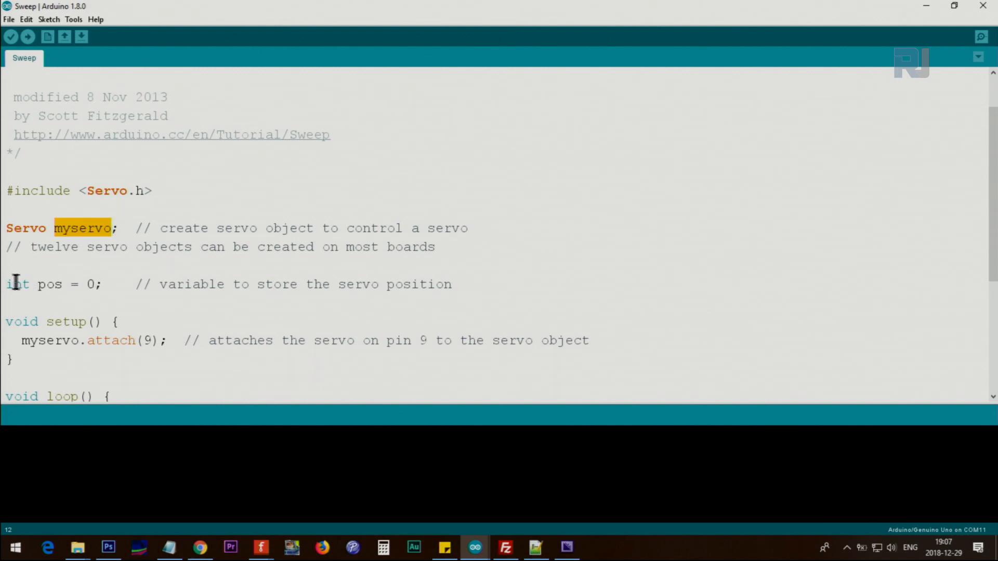
pyautogui.click(45, 283)
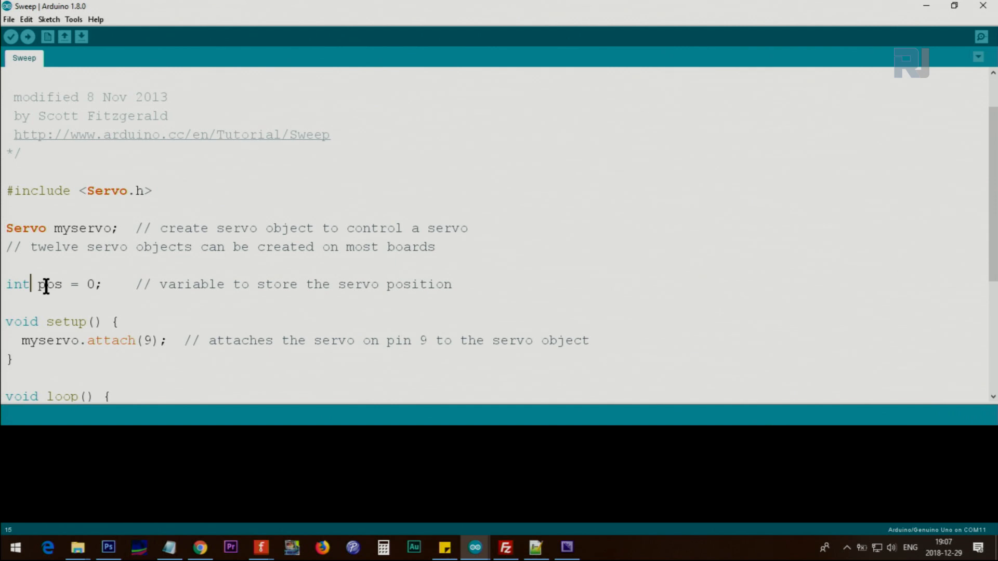
pyautogui.doubleClick(50, 284)
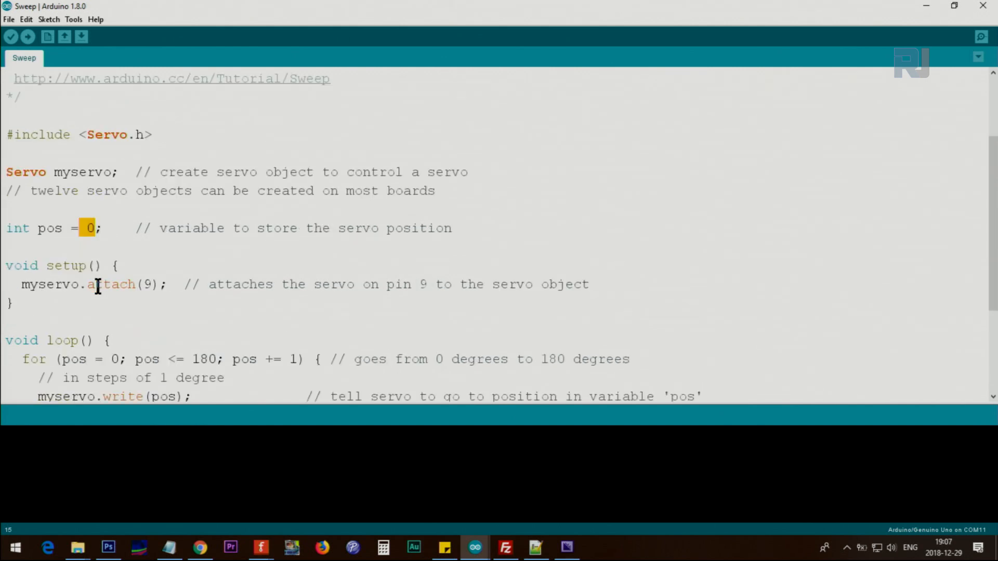
pyautogui.scroll(-3)
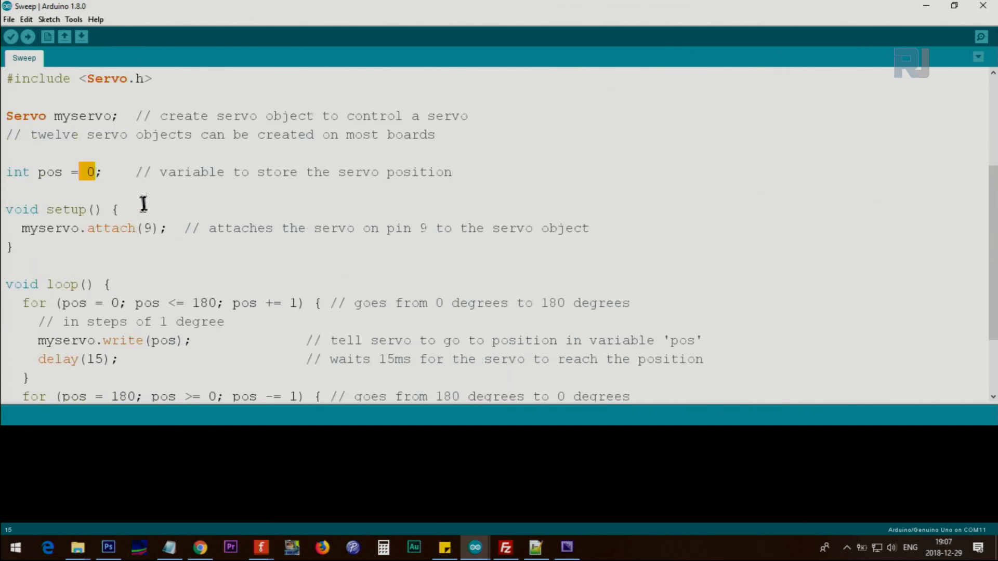
pyautogui.moveTo(62, 88)
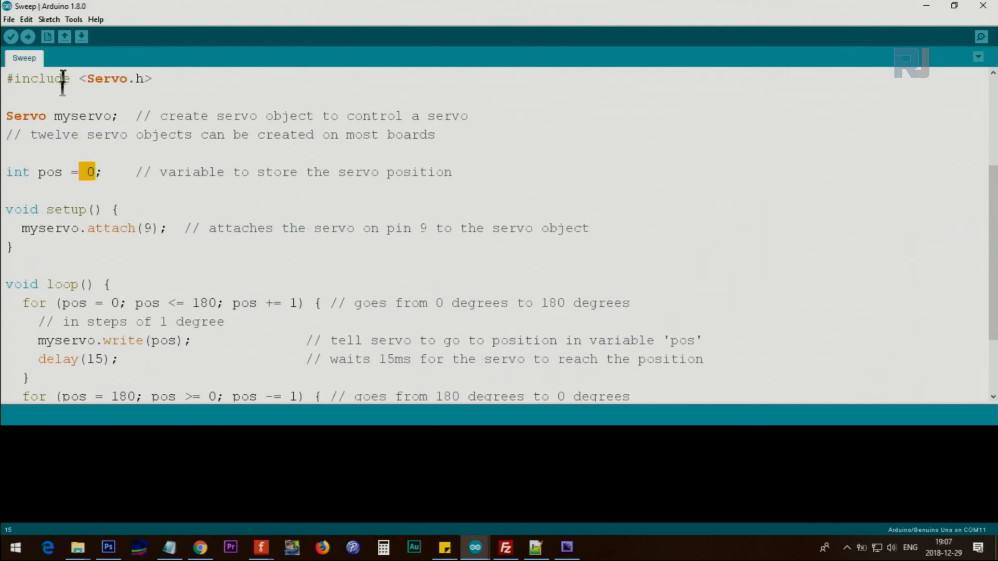
pyautogui.moveTo(46, 235)
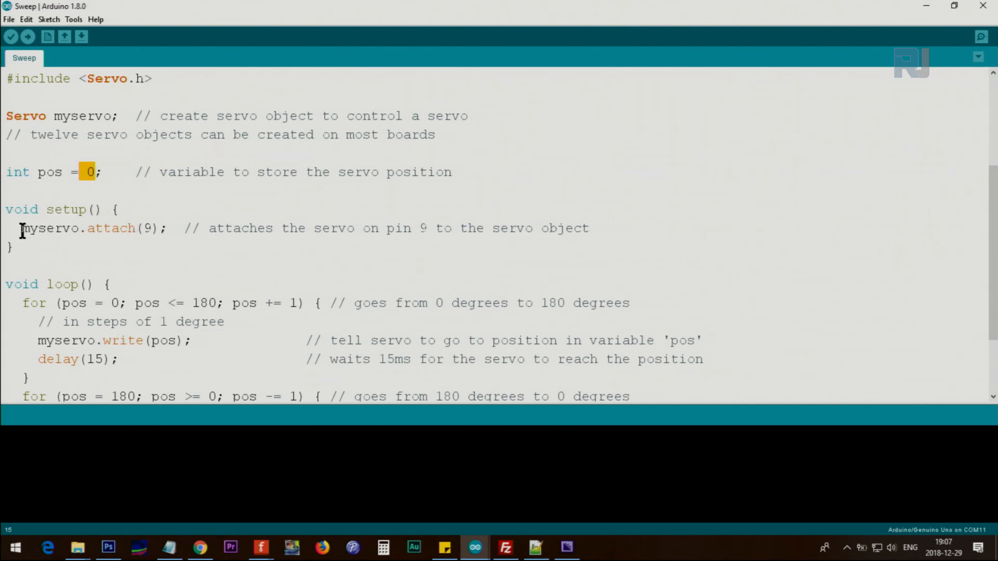
pyautogui.doubleClick(80, 117)
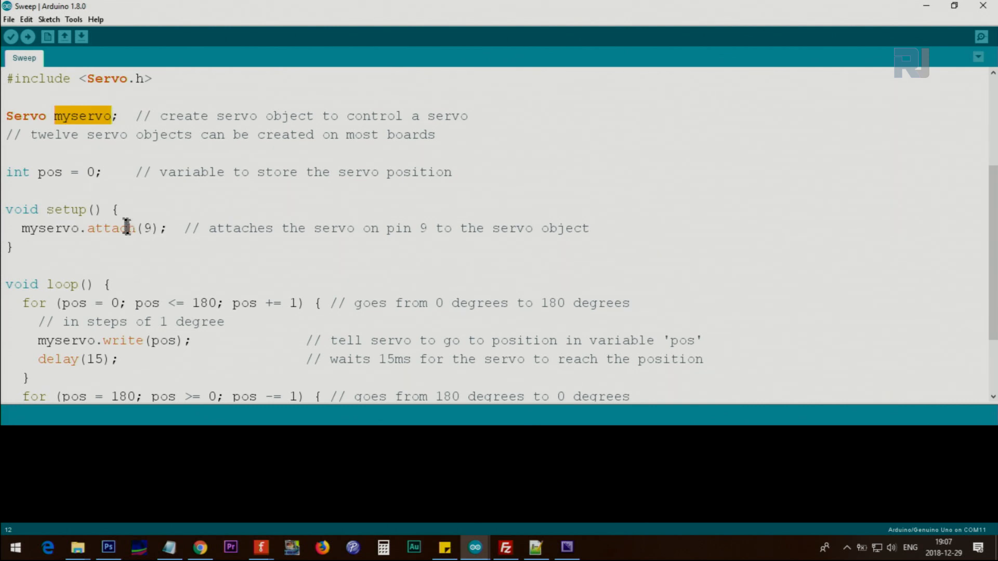
pyautogui.moveTo(152, 228)
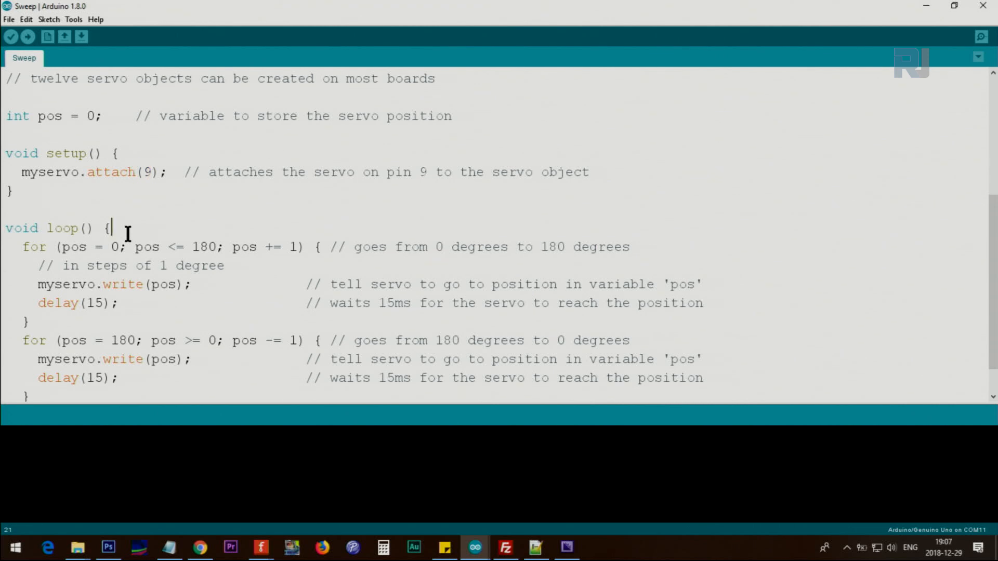
pyautogui.scroll(-3)
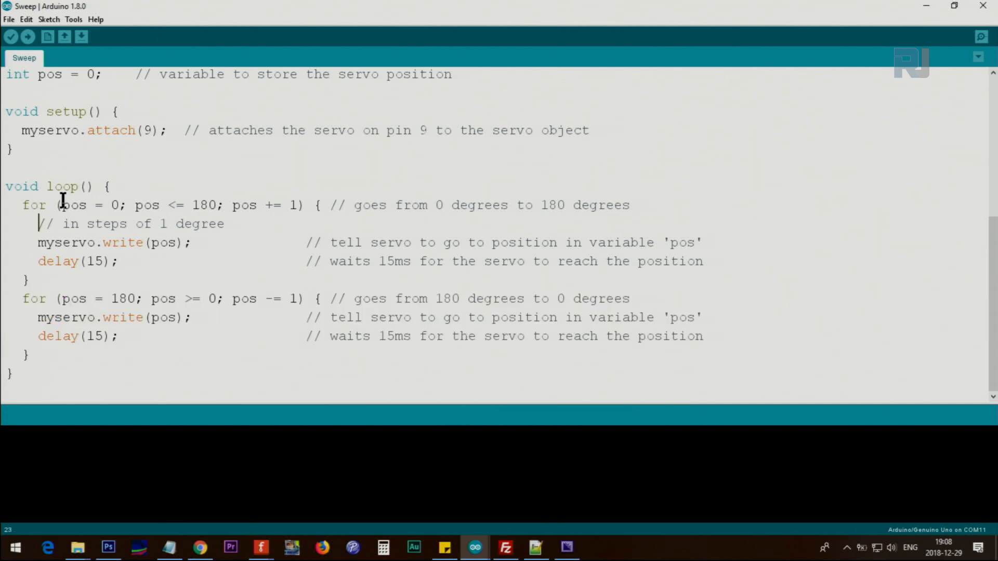
pyautogui.doubleClick(74, 205)
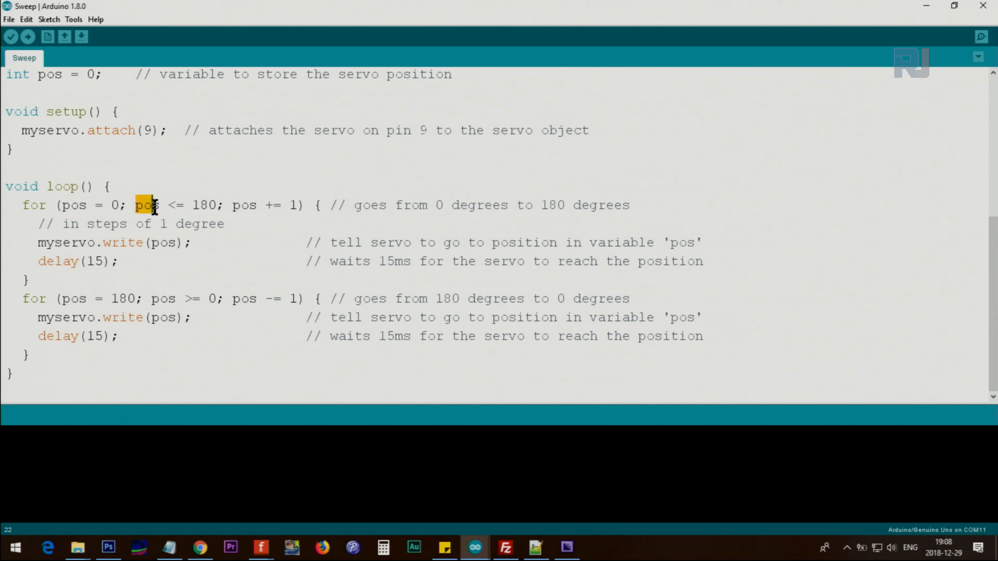
pyautogui.moveTo(134, 205); pyautogui.dragTo(216, 204)
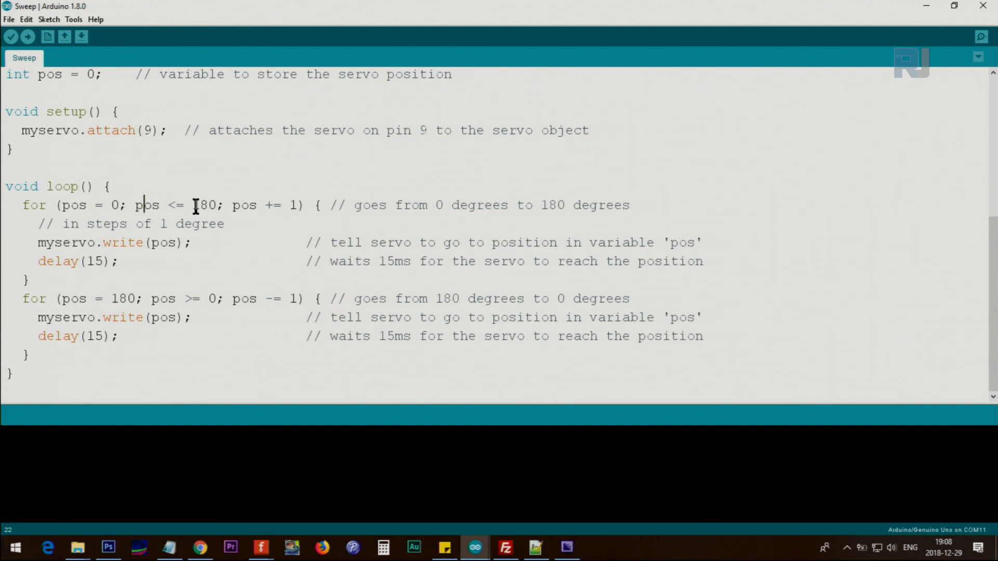
pyautogui.moveTo(270, 205)
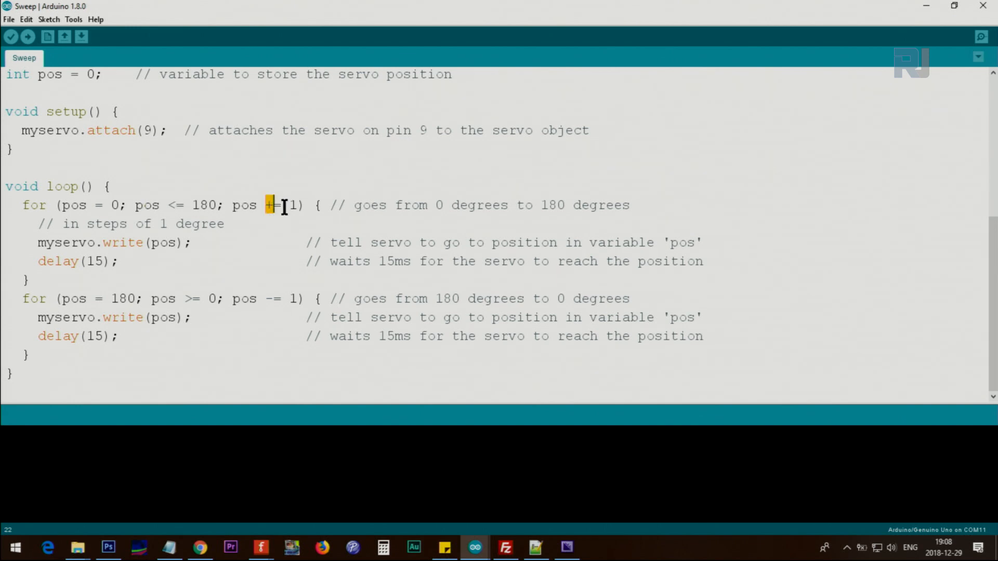
pyautogui.moveTo(100, 243)
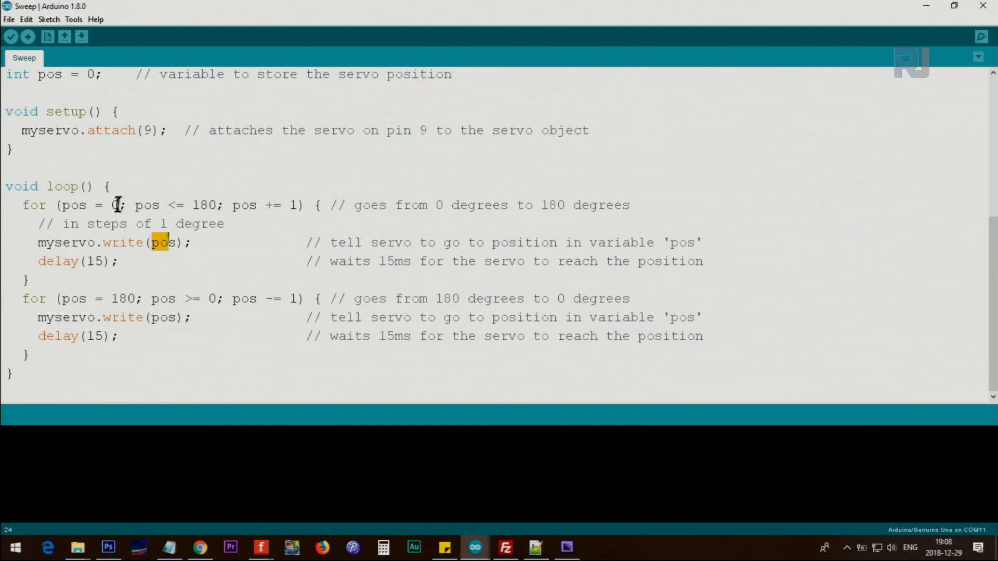
pyautogui.doubleClick(206, 205)
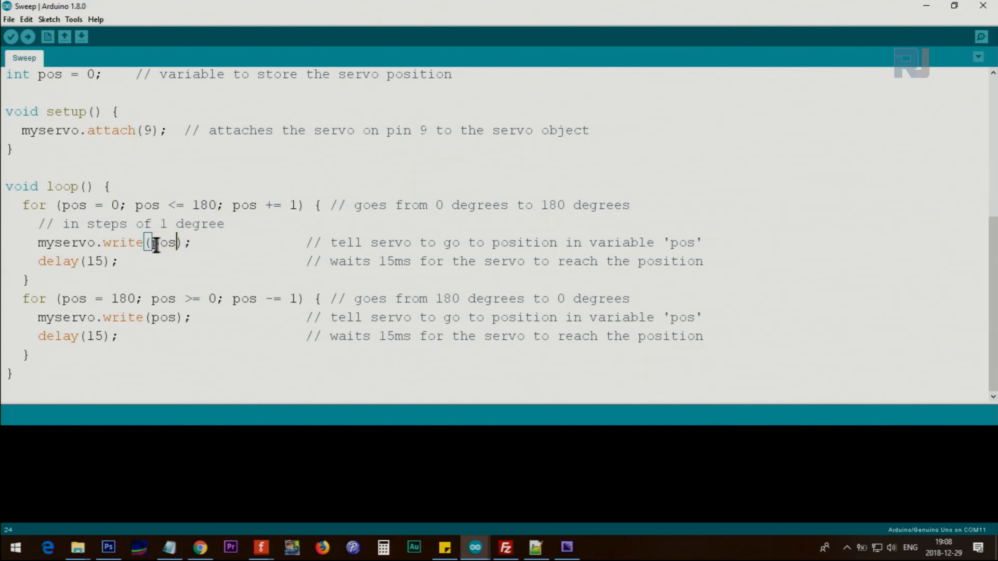
pyautogui.doubleClick(164, 243)
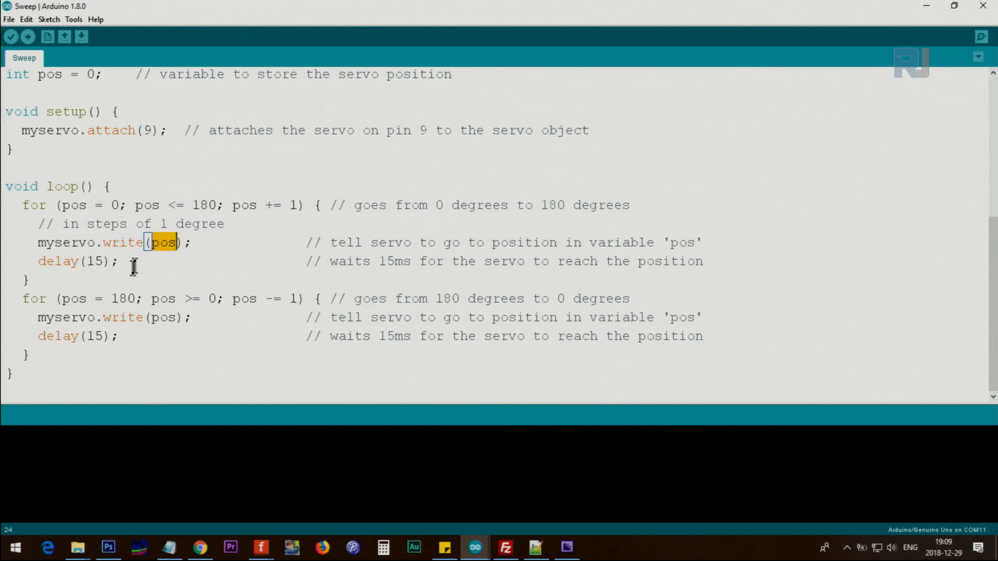
pyautogui.moveTo(123, 243)
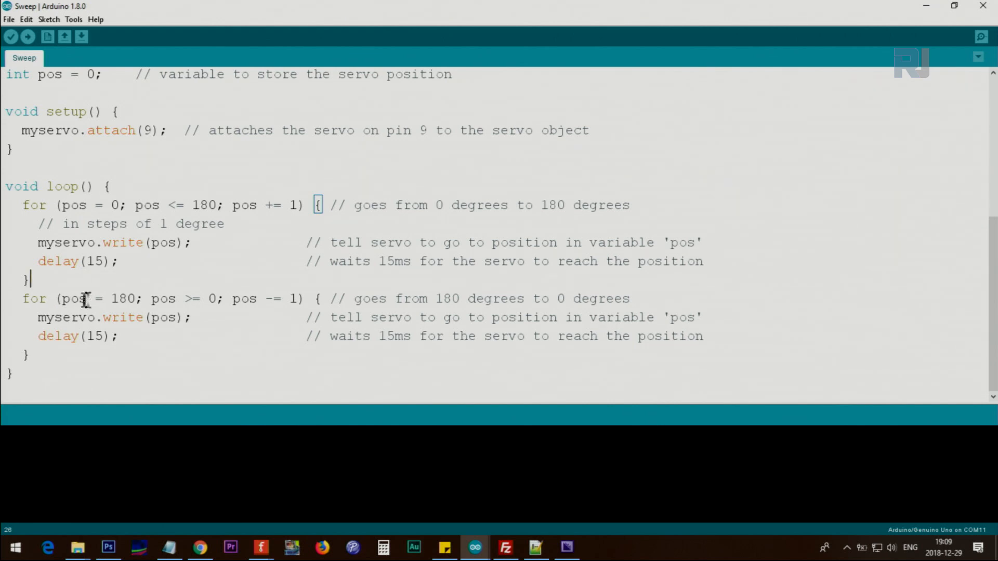
pyautogui.doubleClick(121, 298)
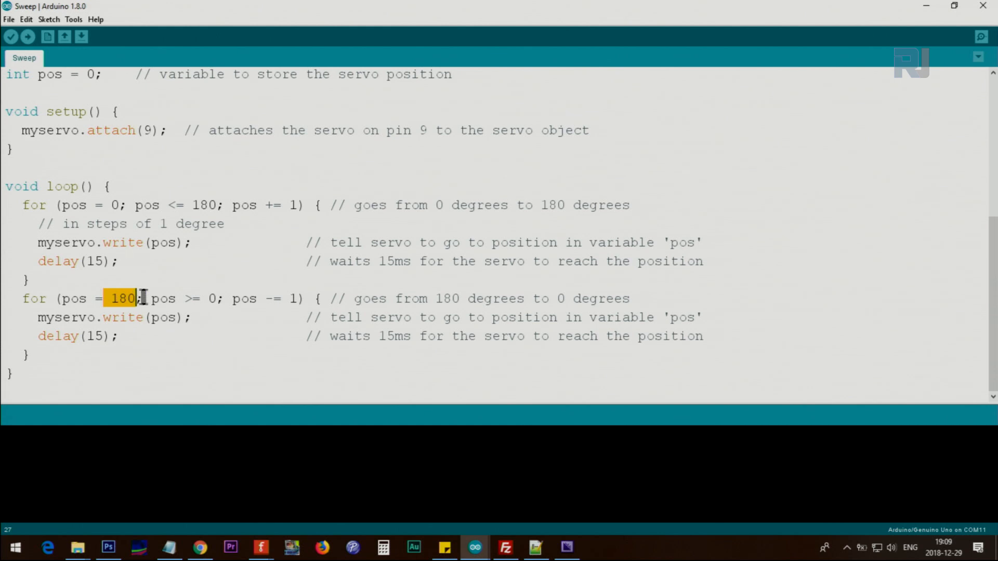
pyautogui.doubleClick(161, 298)
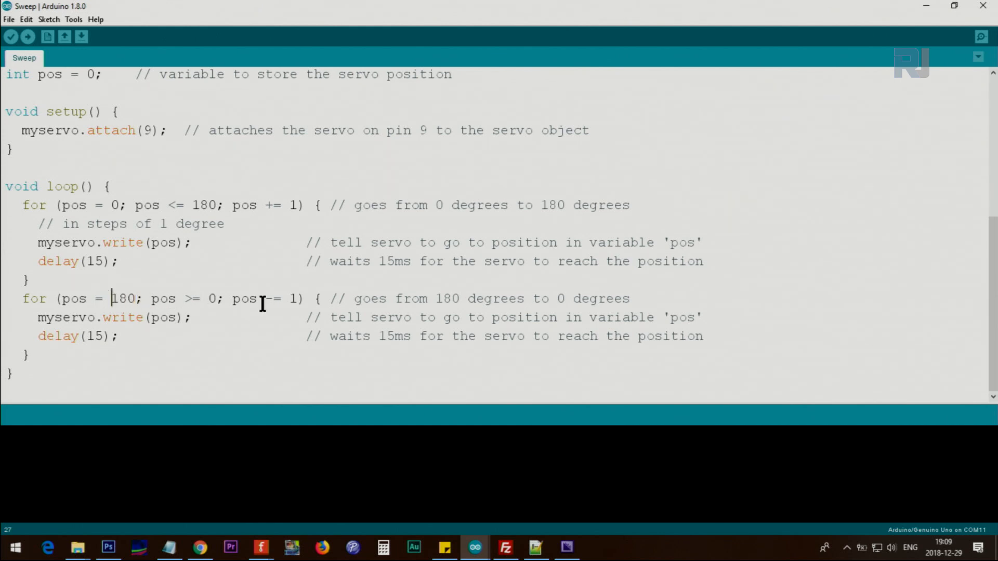
pyautogui.doubleClick(269, 298)
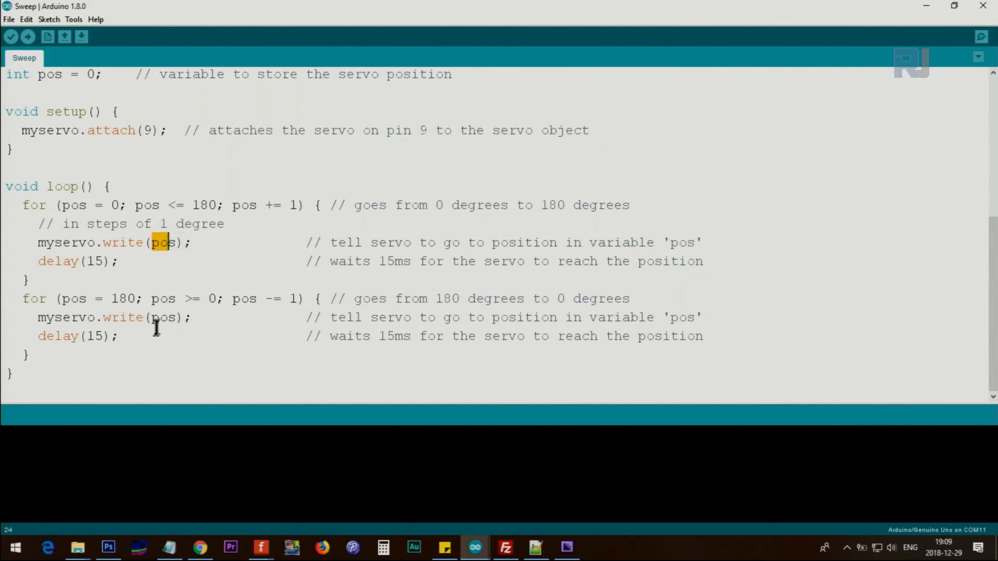
pyautogui.doubleClick(161, 319)
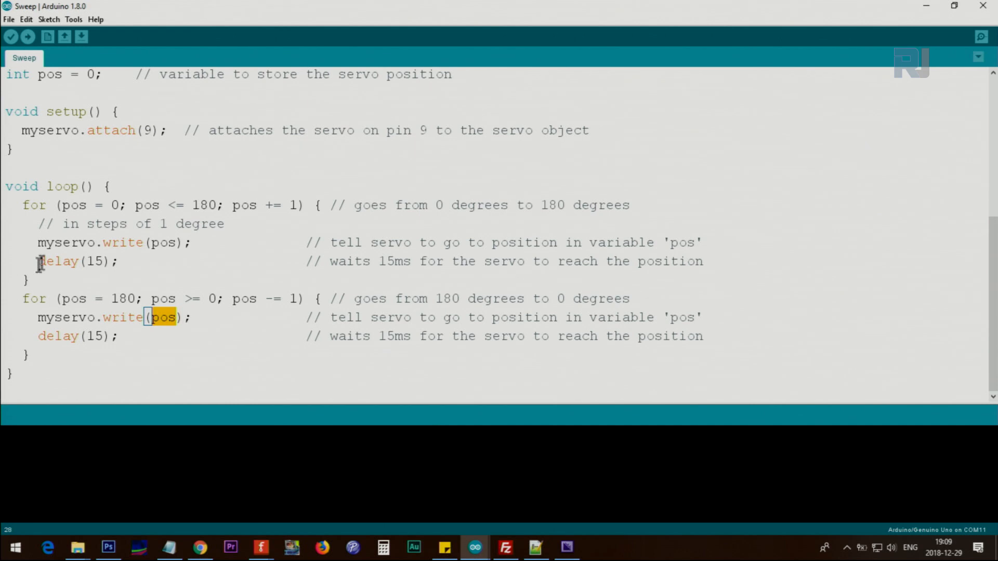
pyautogui.click(151, 318)
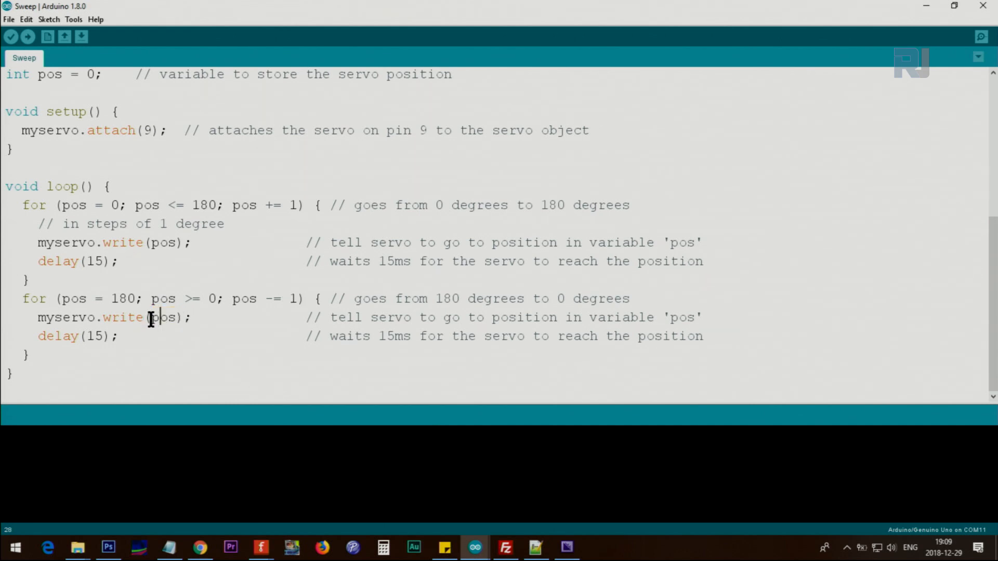
pyautogui.doubleClick(164, 317)
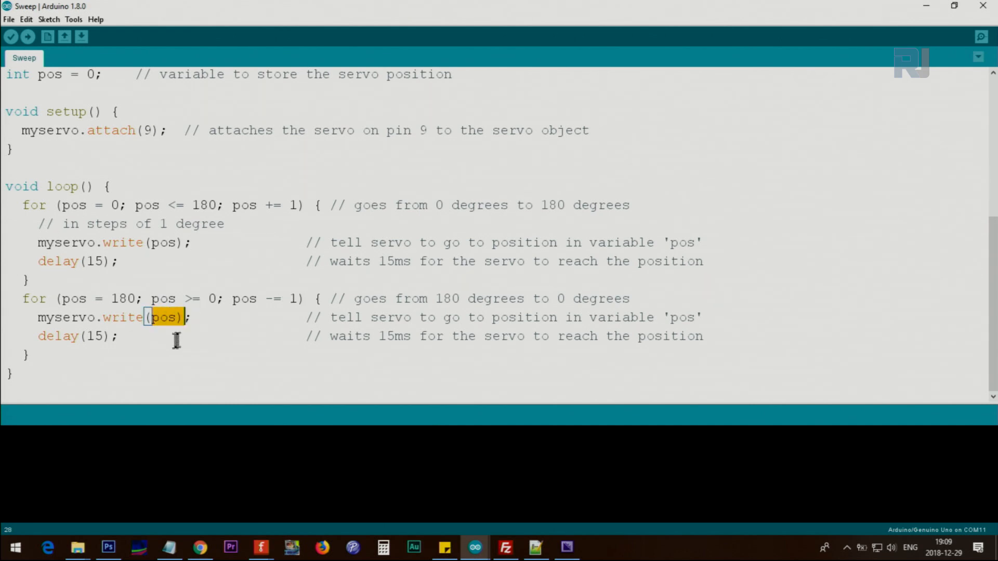
pyautogui.moveTo(87, 262)
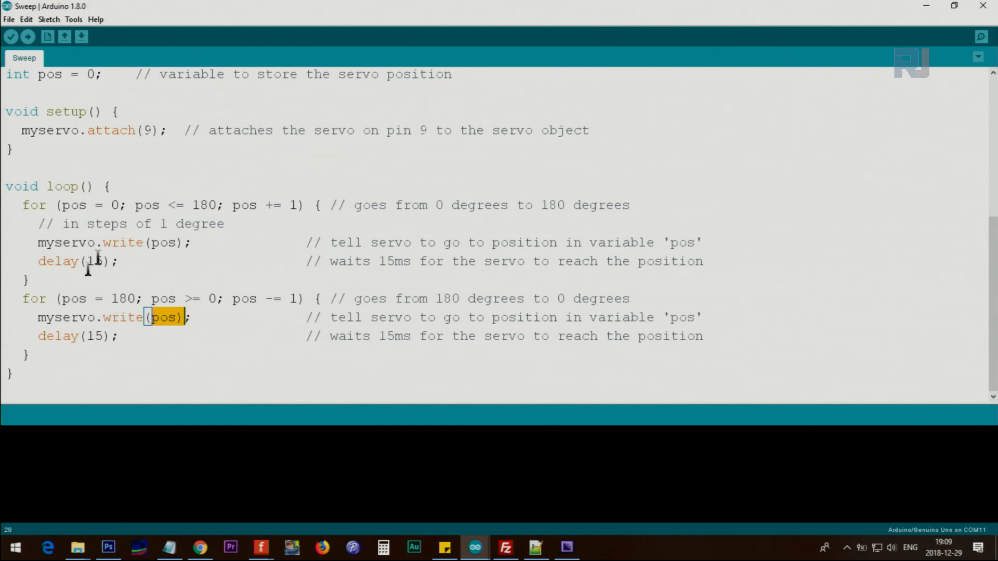
pyautogui.moveTo(151, 299)
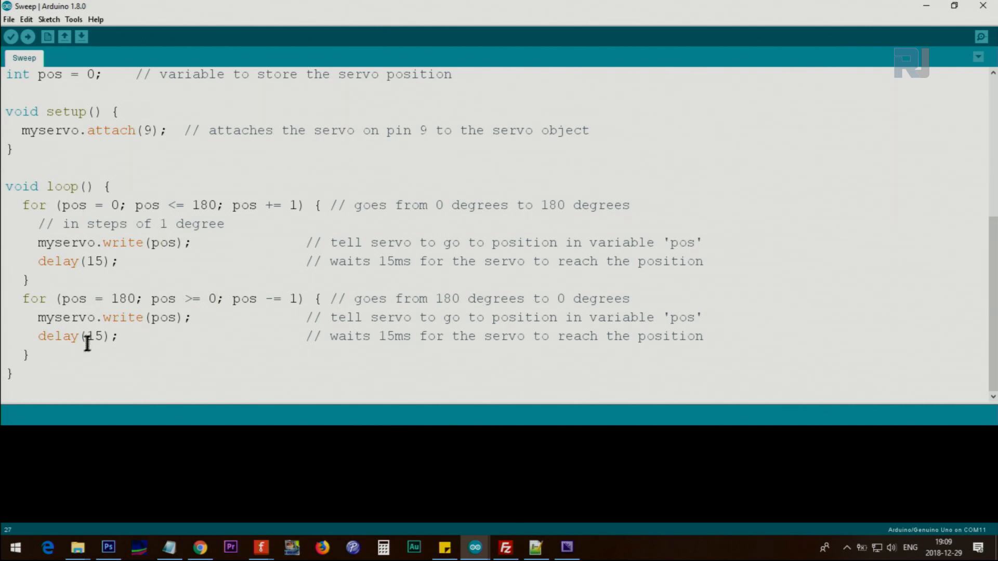
pyautogui.click(99, 300)
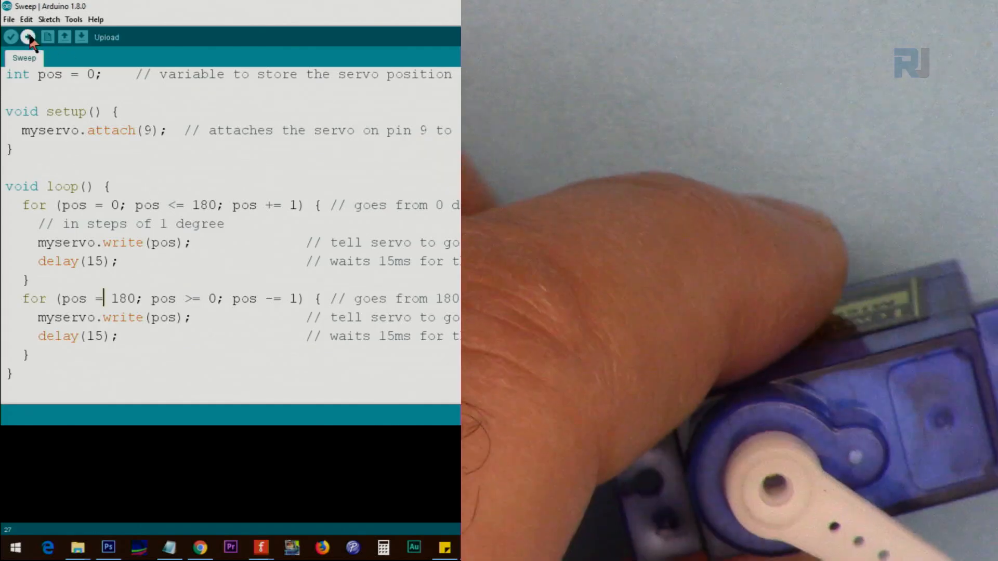
# - Upload the Sweep sketch to the board
pyautogui.click(26, 37)
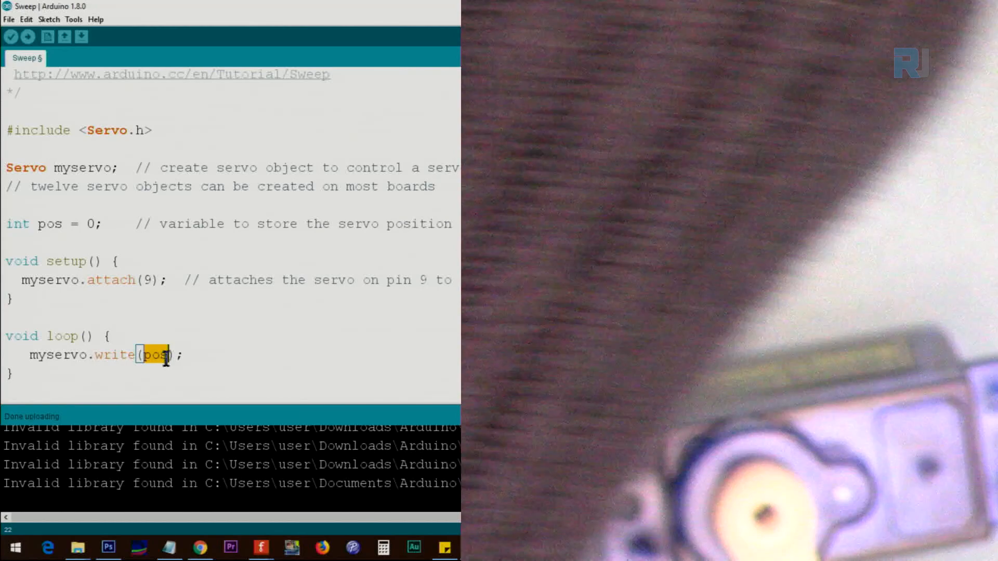
# - Write a fixed servo angle of 90, upload, then try angle 0 and upload again
pyautogui.write('90')
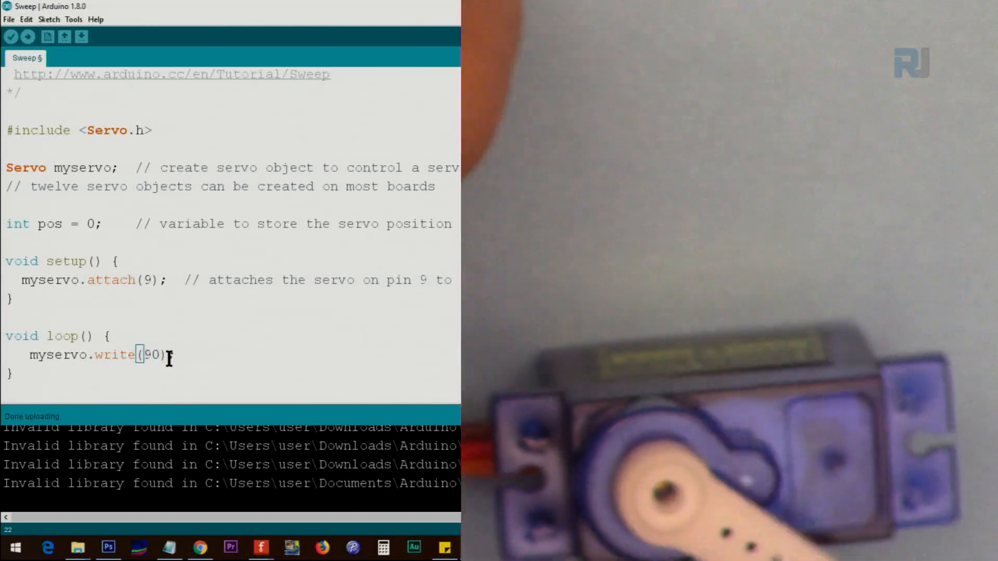
pyautogui.click(28, 37)
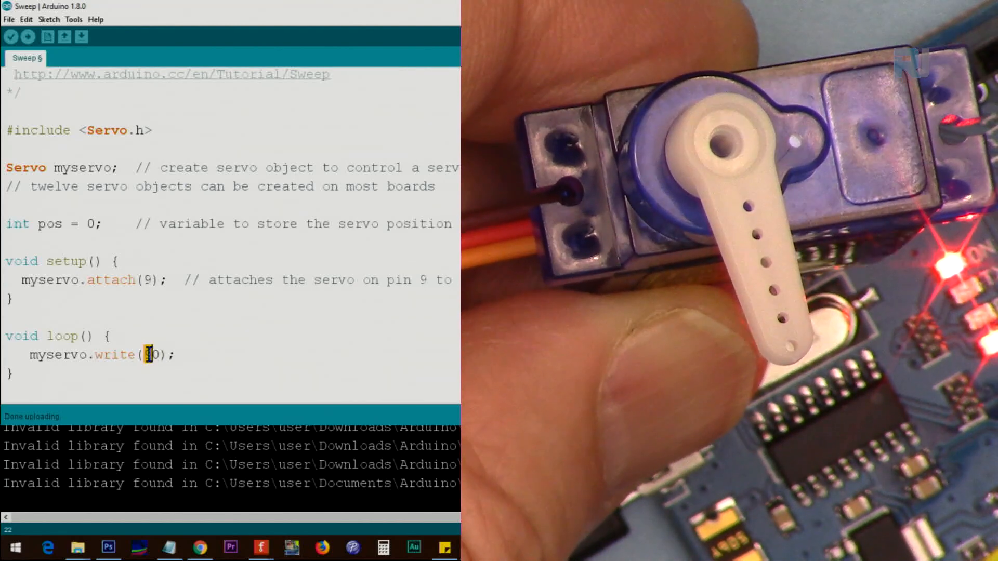
pyautogui.click(27, 37)
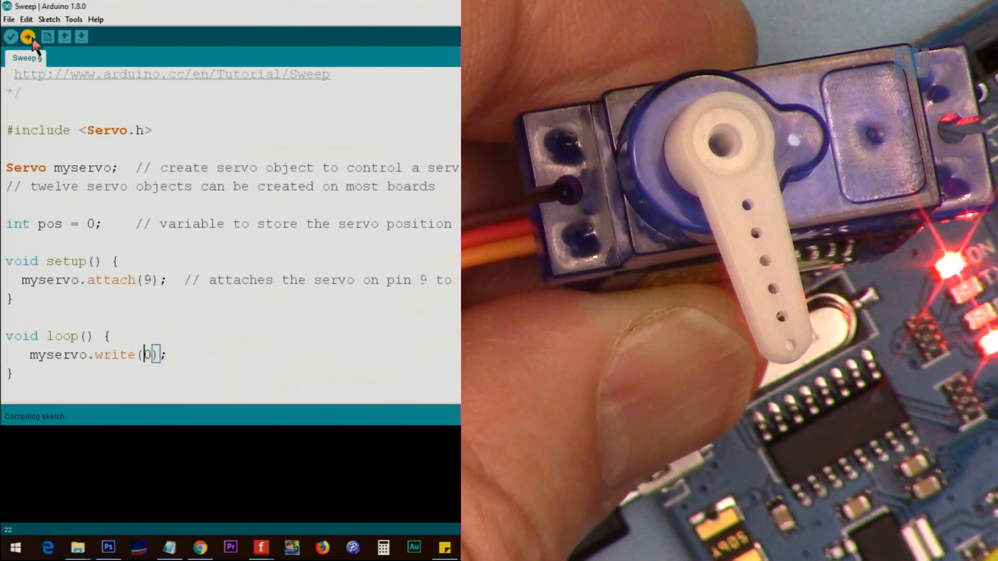
pyautogui.click(26, 38)
pyautogui.write('18')
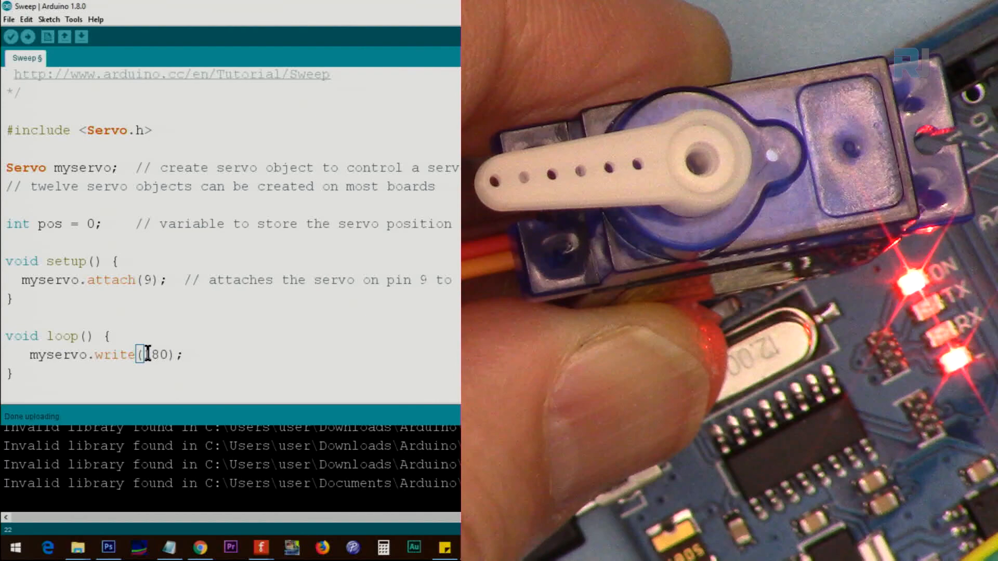
# - Try fixed angles 180 and then 120, uploading the sketch each time
pyautogui.click(41, 37)
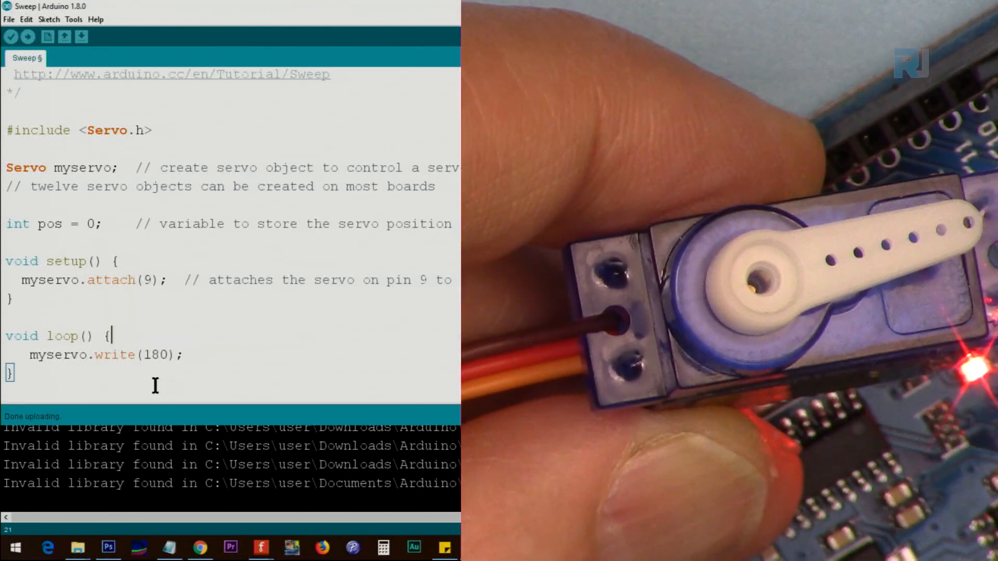
pyautogui.doubleClick(154, 356)
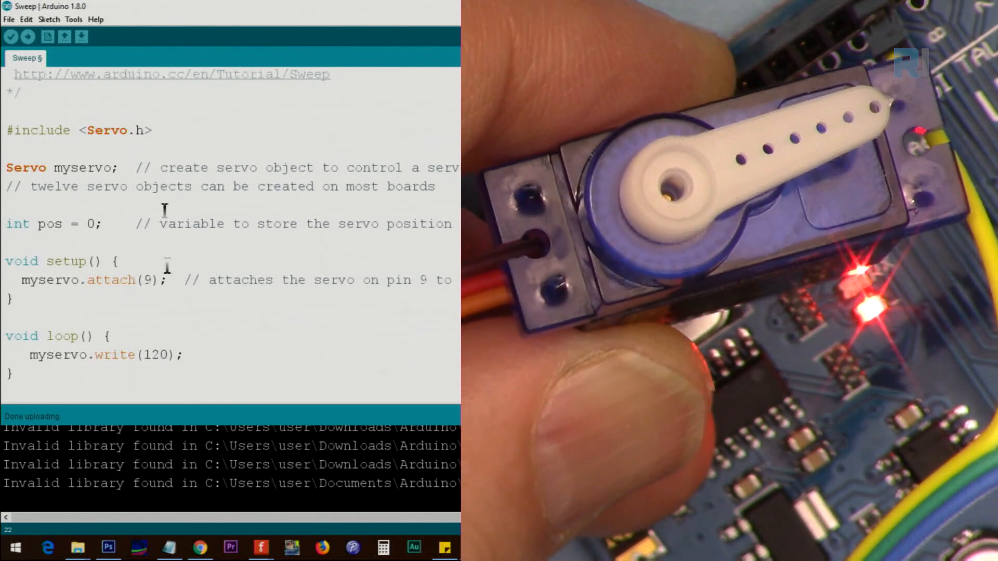
pyautogui.click(29, 38)
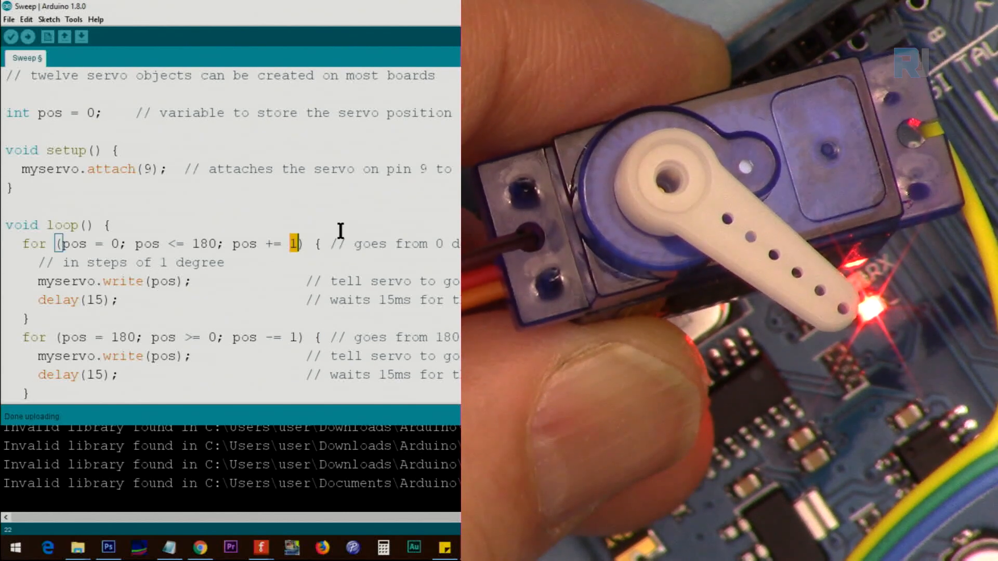
# - Set the restored sweep loops to step up by 20 and down by 5 degrees, then upload
pyautogui.write('20')
pyautogui.click(230, 336)
pyautogui.write('5')
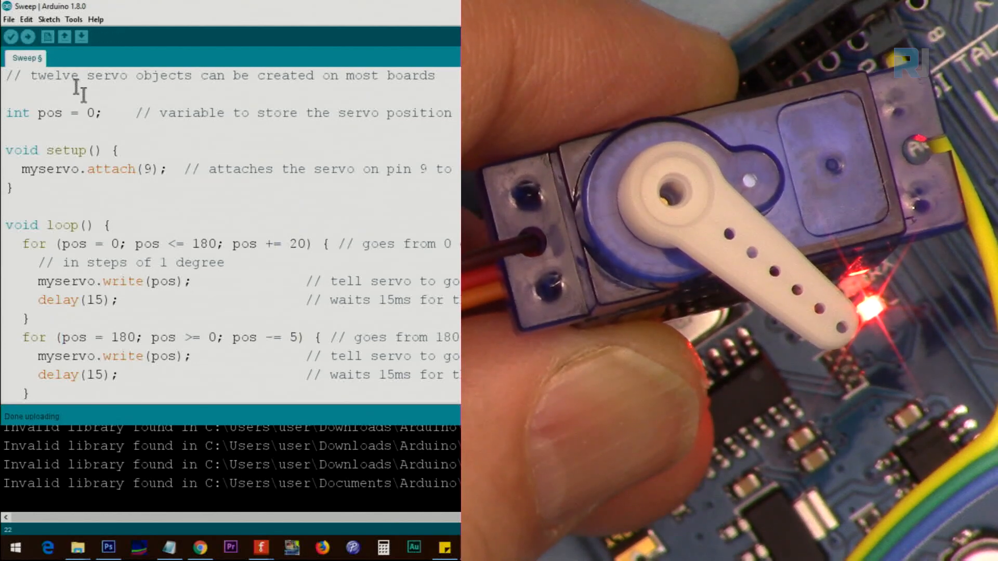
pyautogui.click(27, 38)
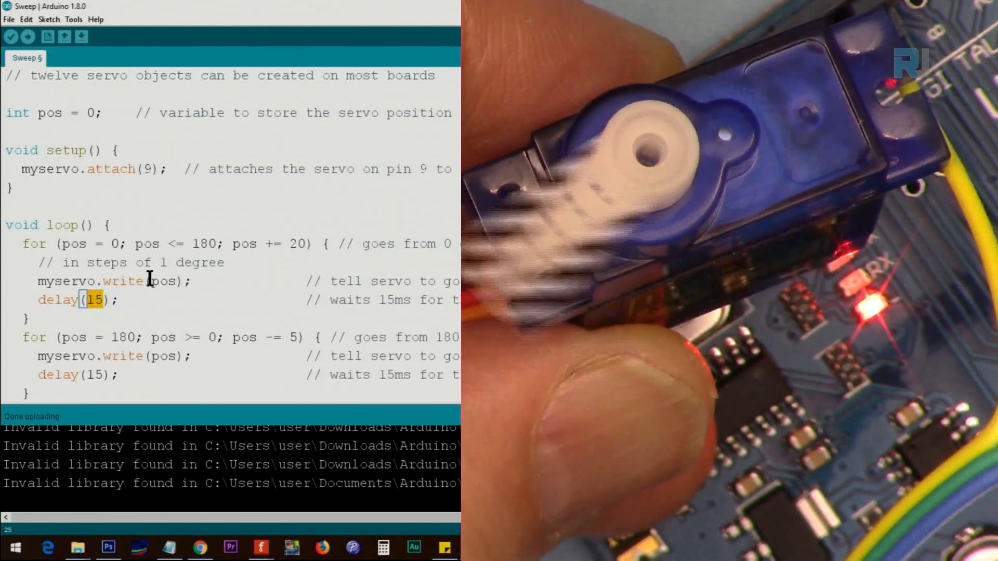
# - Change both loop delays from 15 to 100 ms and upload the sketch
pyautogui.write('100')
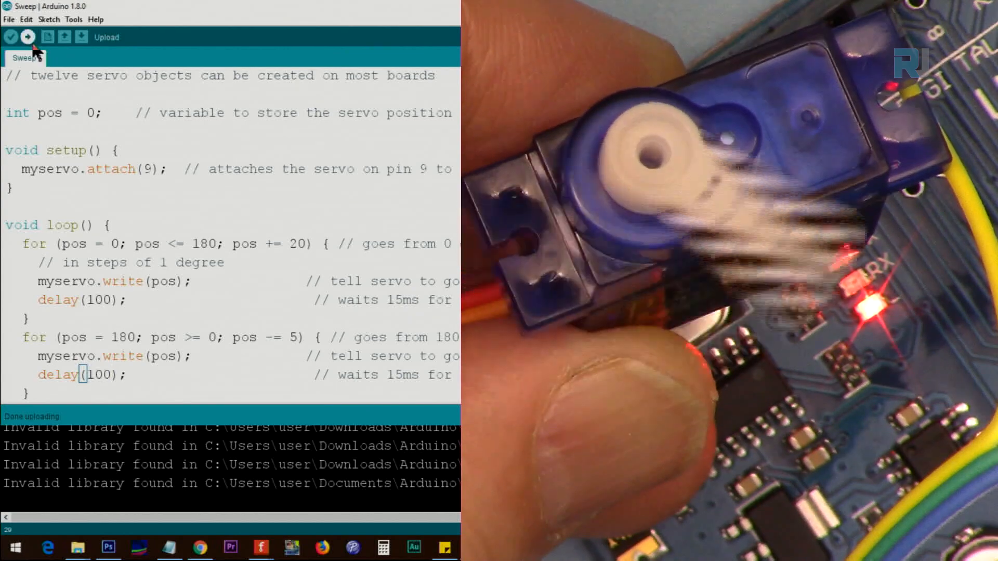
pyautogui.click(28, 37)
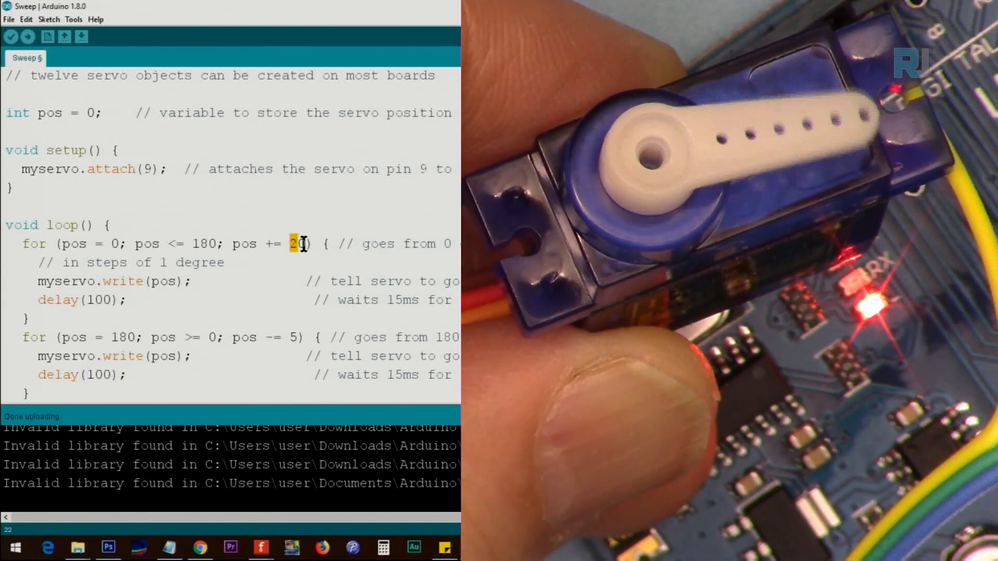
# - Set the sweep to step up by 60 and down by 25 degrees with 500 ms delays
pyautogui.write('60')
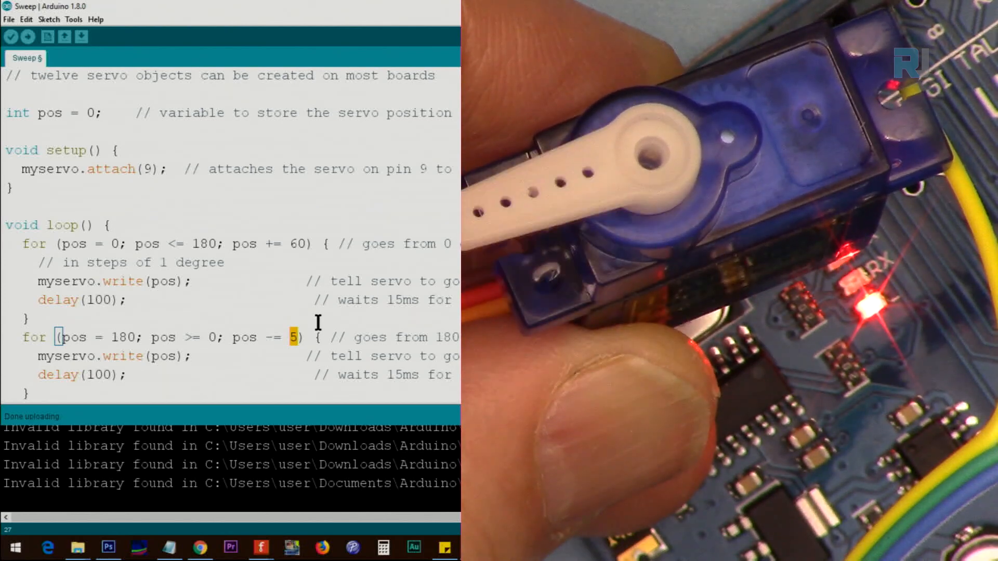
pyautogui.write('2')
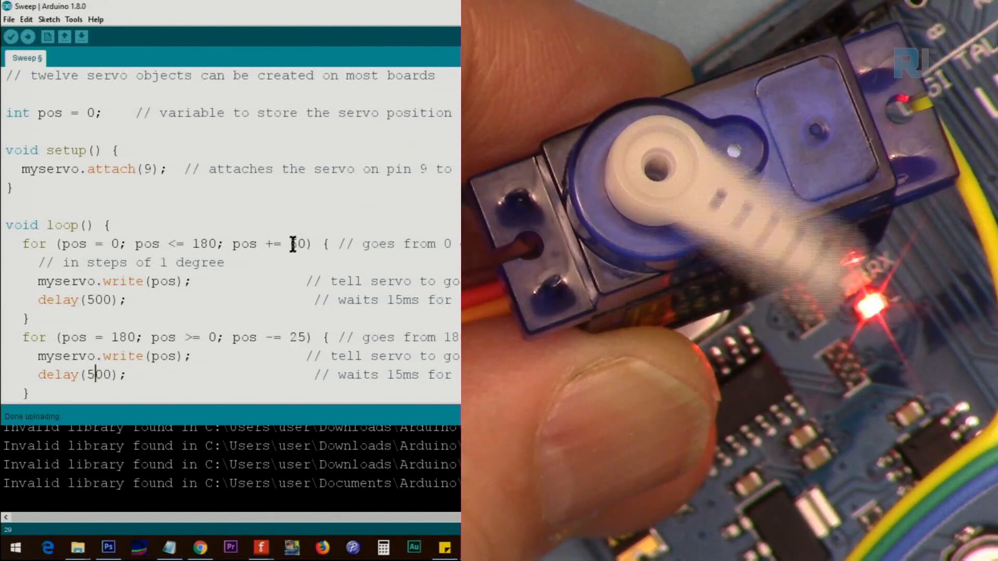
pyautogui.doubleClick(297, 243)
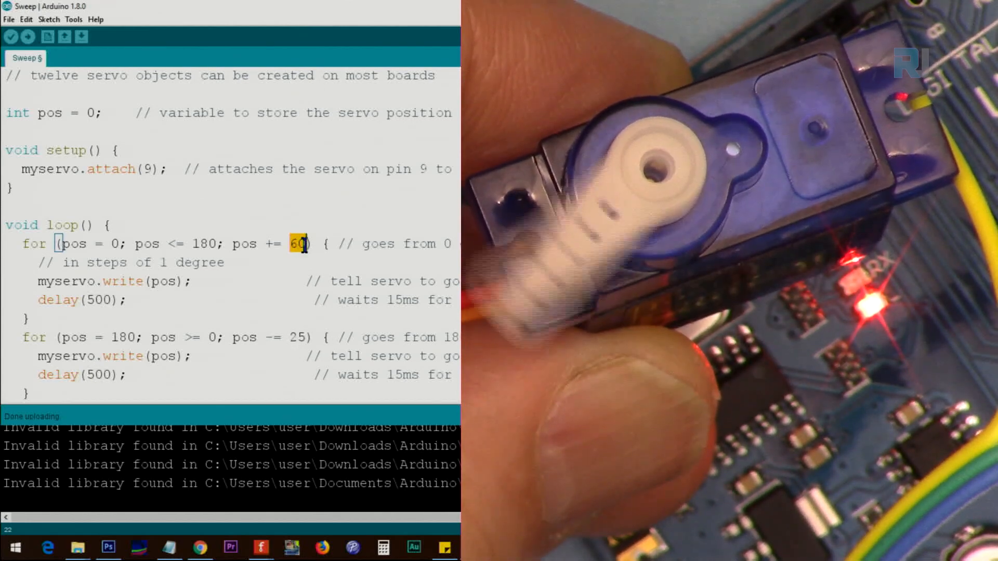